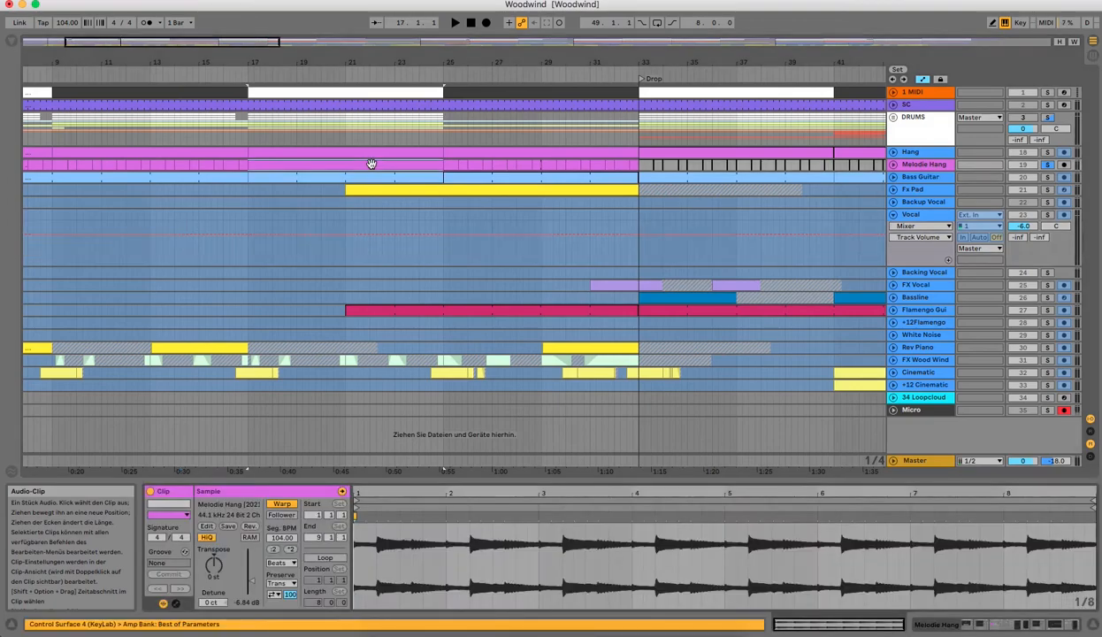
pyautogui.moveTo(818, 177)
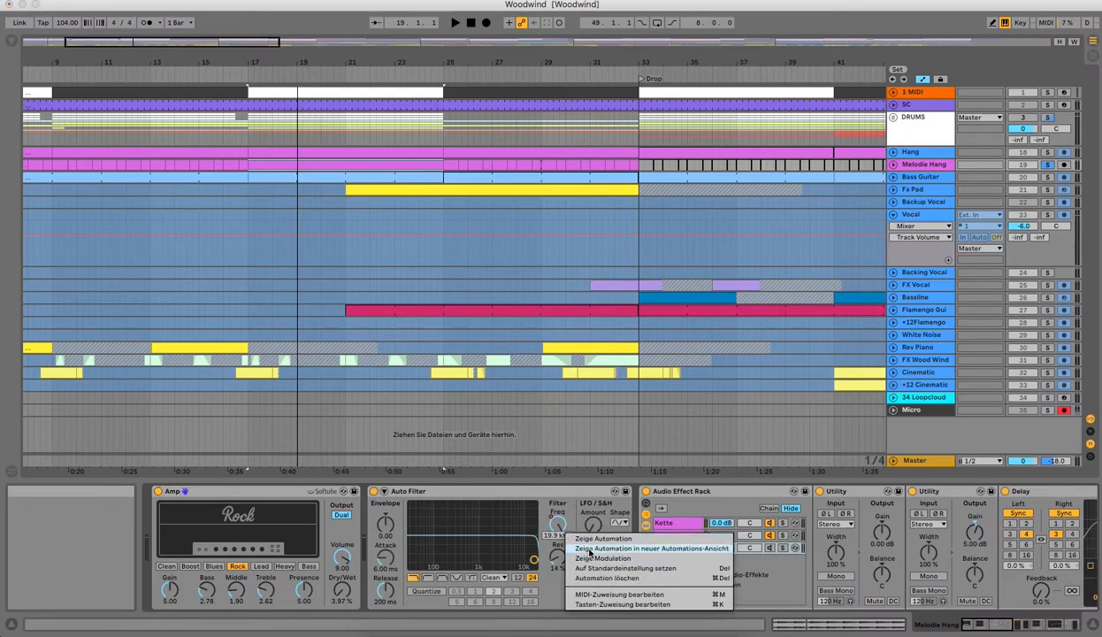
# Show the Auto Filter Frequency automation in its own lane and play the arrangement
pyautogui.click(651, 549)
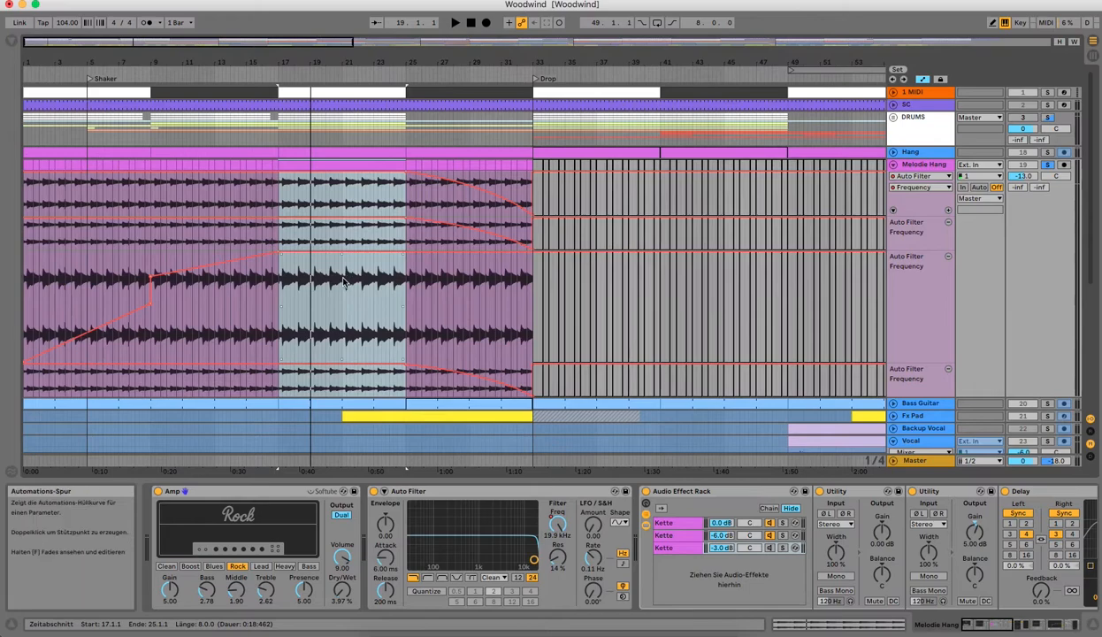
pyautogui.moveTo(152, 297)
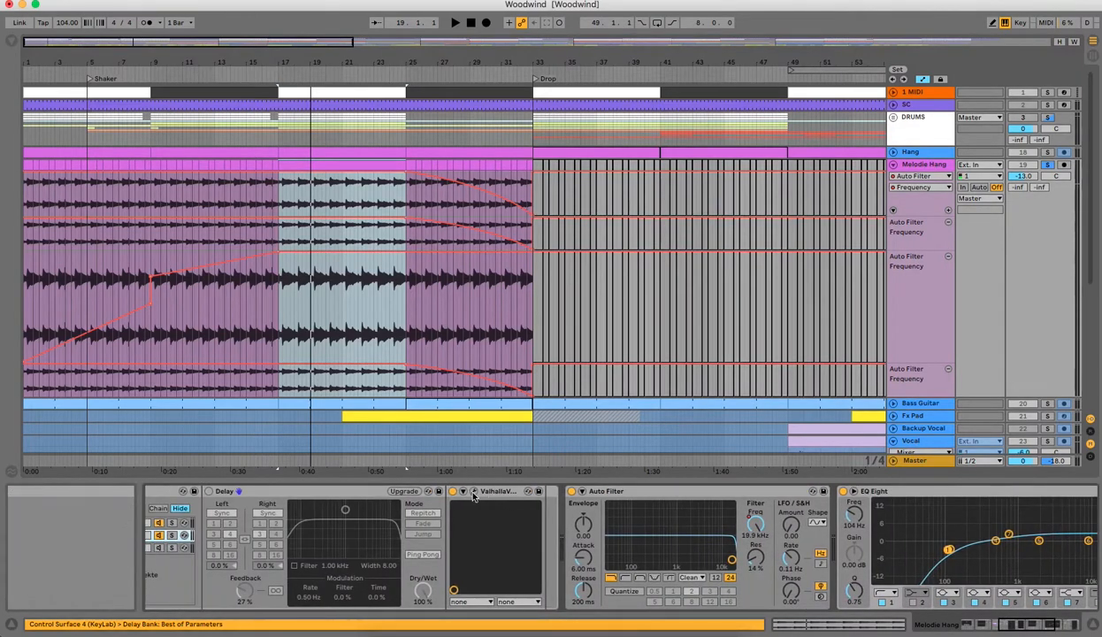
pyautogui.click(498, 492)
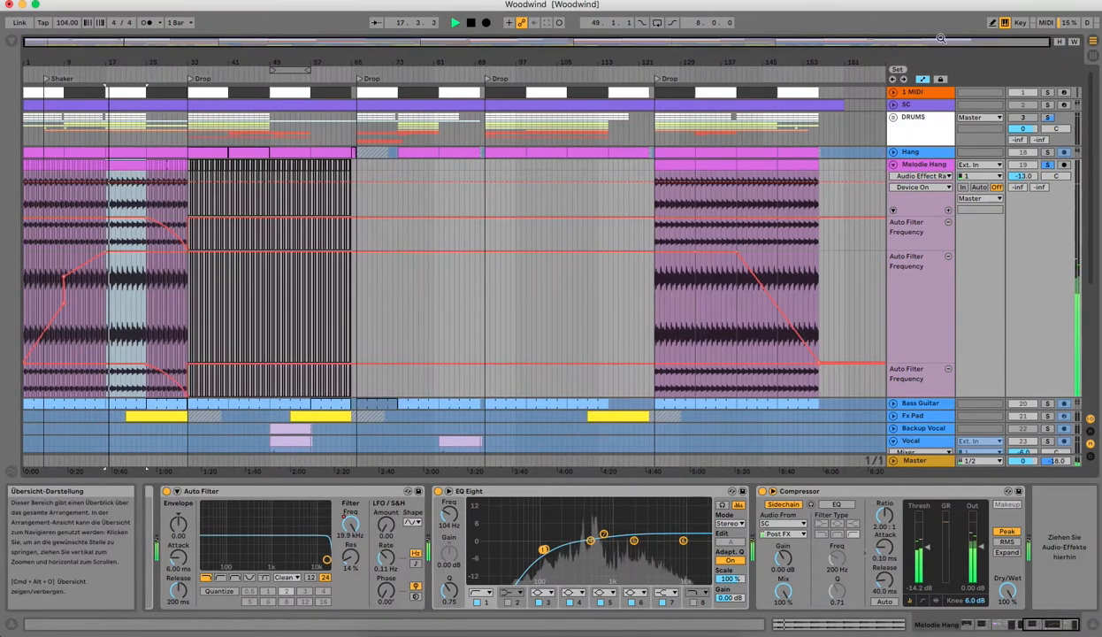
# Stop playback, leaving the Hang filter automation lanes displayed
pyautogui.click(170, 166)
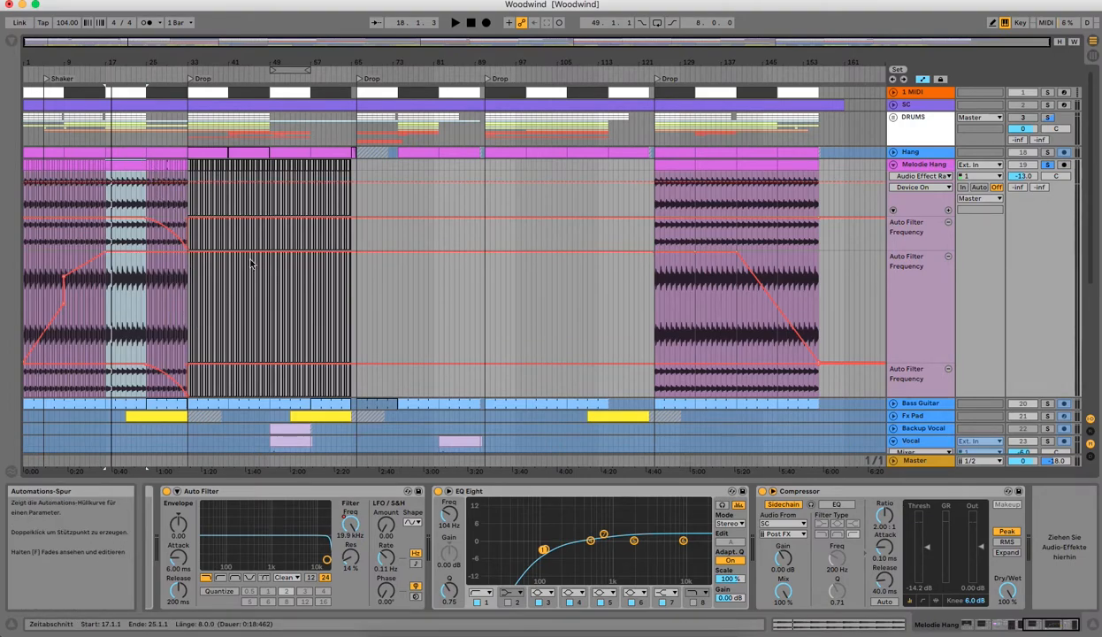
pyautogui.moveTo(428, 276)
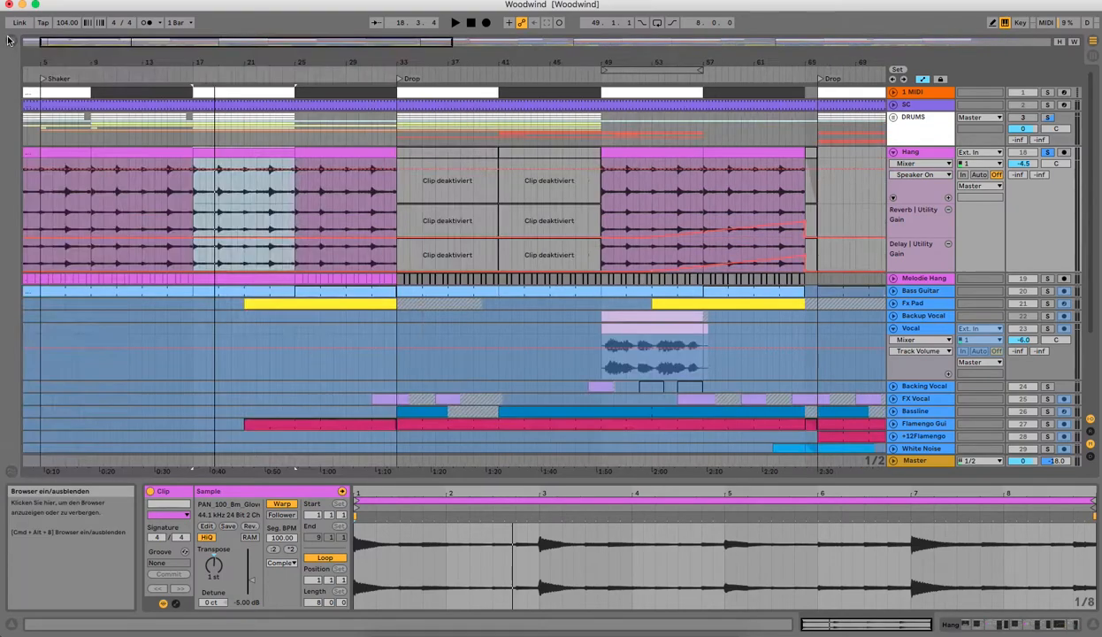
pyautogui.moveTo(212, 564)
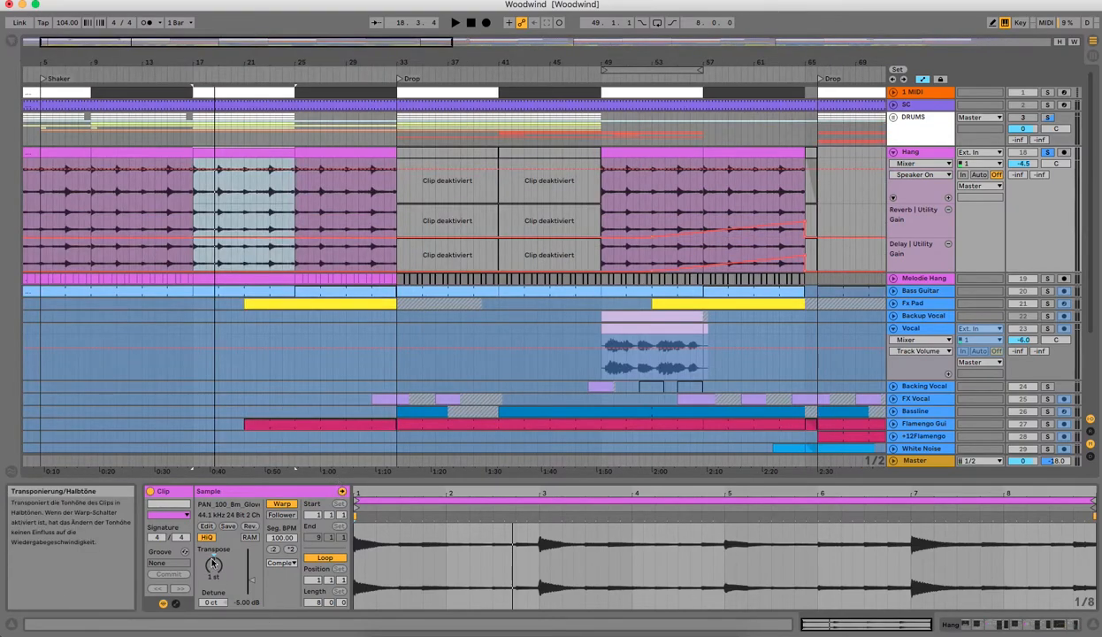
pyautogui.moveTo(909, 152)
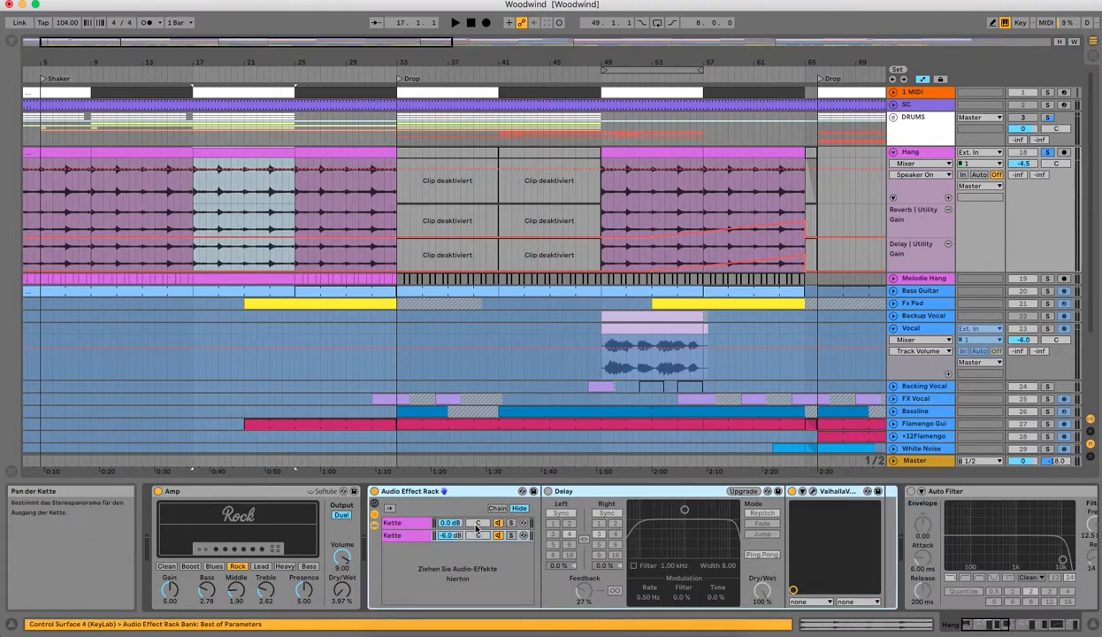
# Inspect the Utility and Delay devices in the Hang track's Audio Effect Rack chains
pyautogui.click(804, 492)
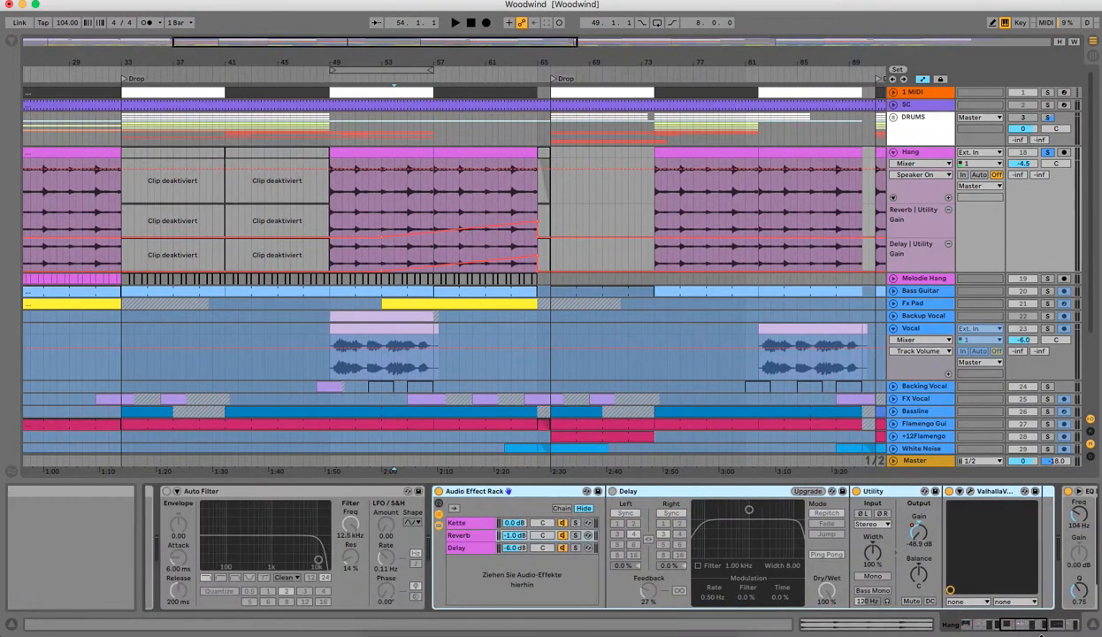
pyautogui.click(456, 522)
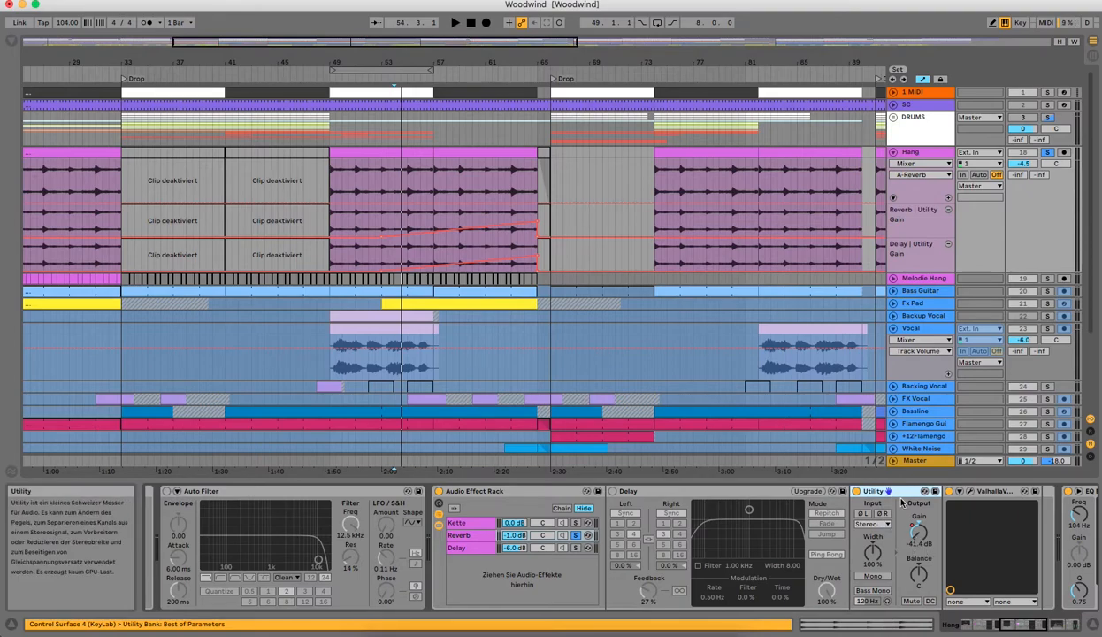
pyautogui.moveTo(903, 496)
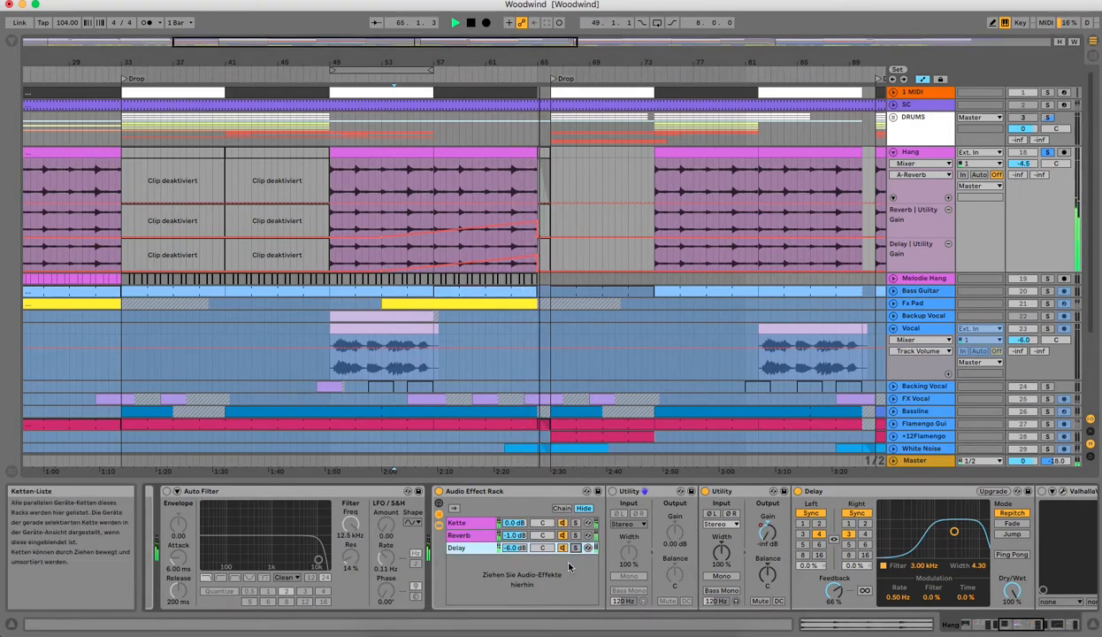
# Stop playback and fold away the Hang track's automation lanes
pyautogui.click(545, 152)
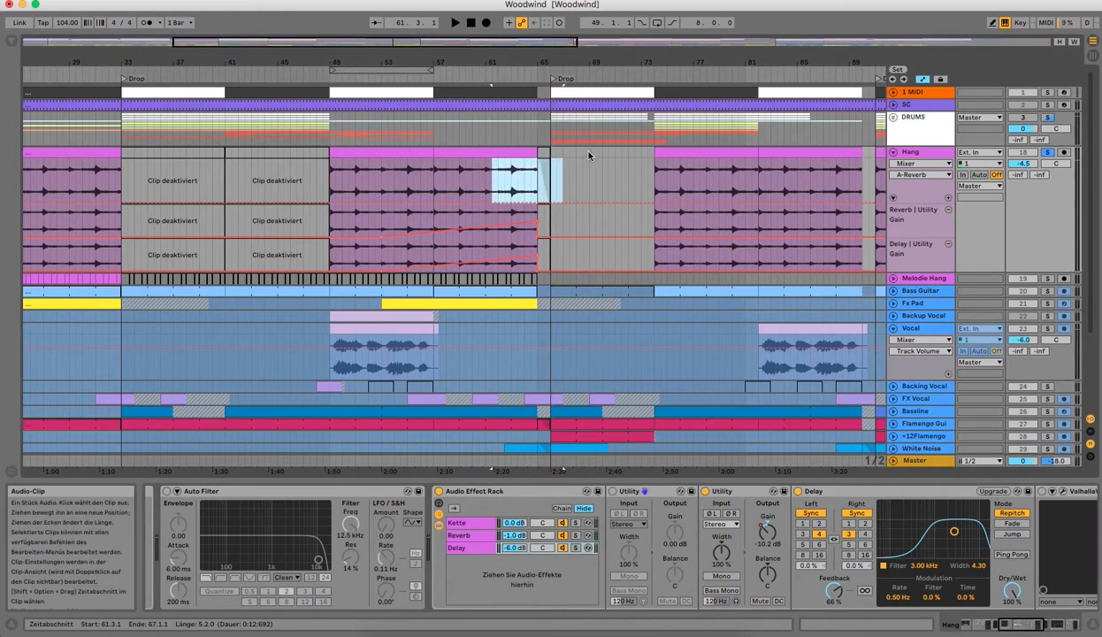
pyautogui.click(487, 177)
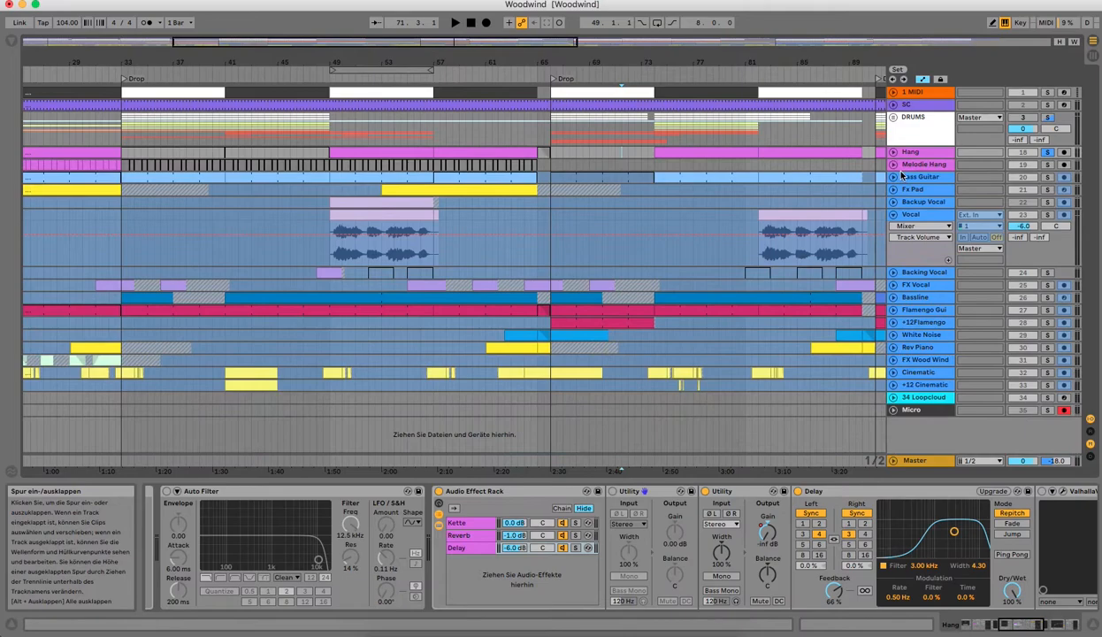
# Examine the Bass Guitar clips and EQ Eight, Amp and Compressor chain, then fold the track
pyautogui.click(893, 177)
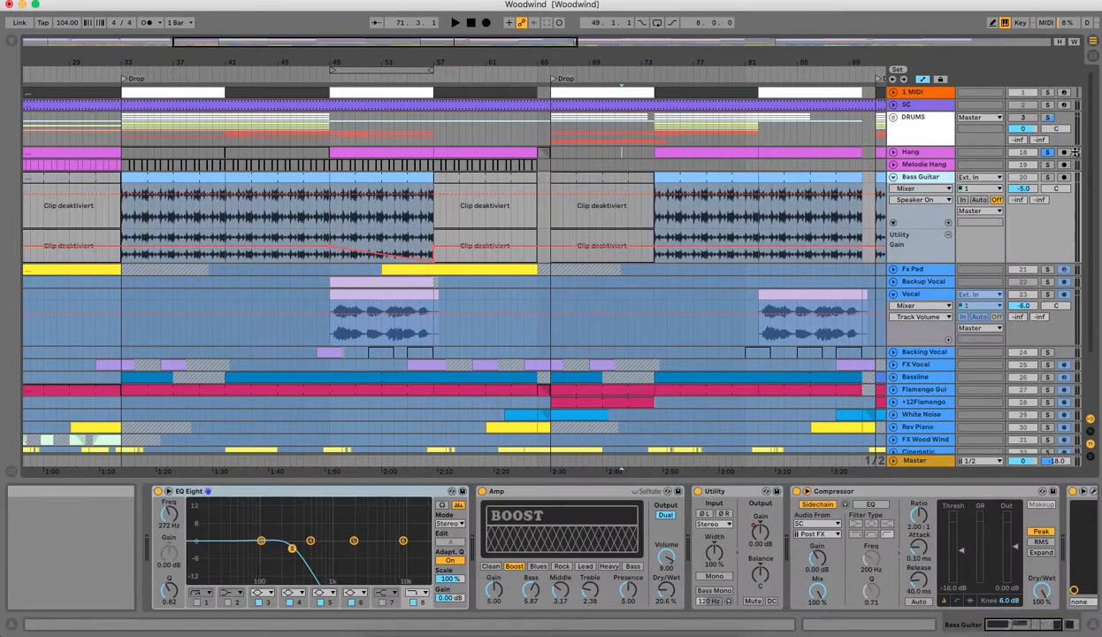
pyautogui.click(211, 177)
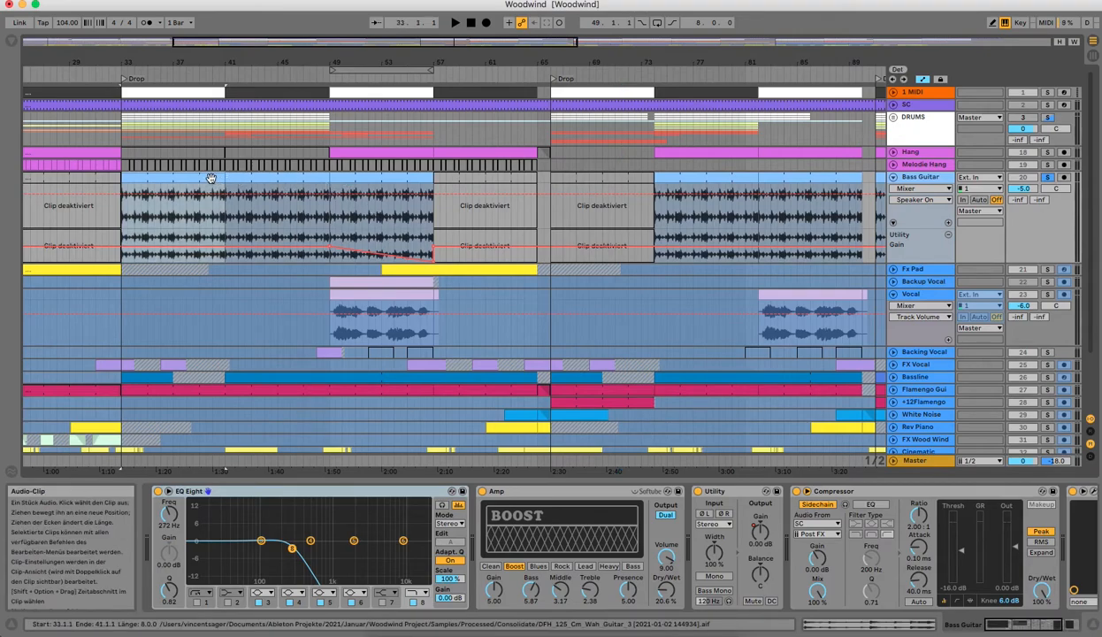
pyautogui.click(453, 21)
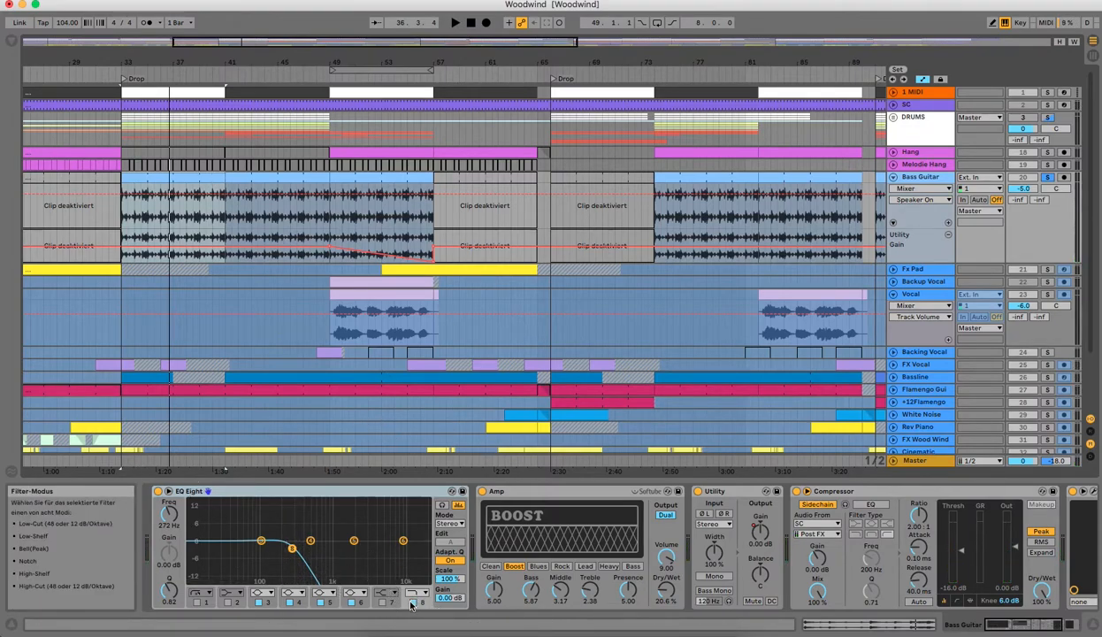
pyautogui.click(455, 22)
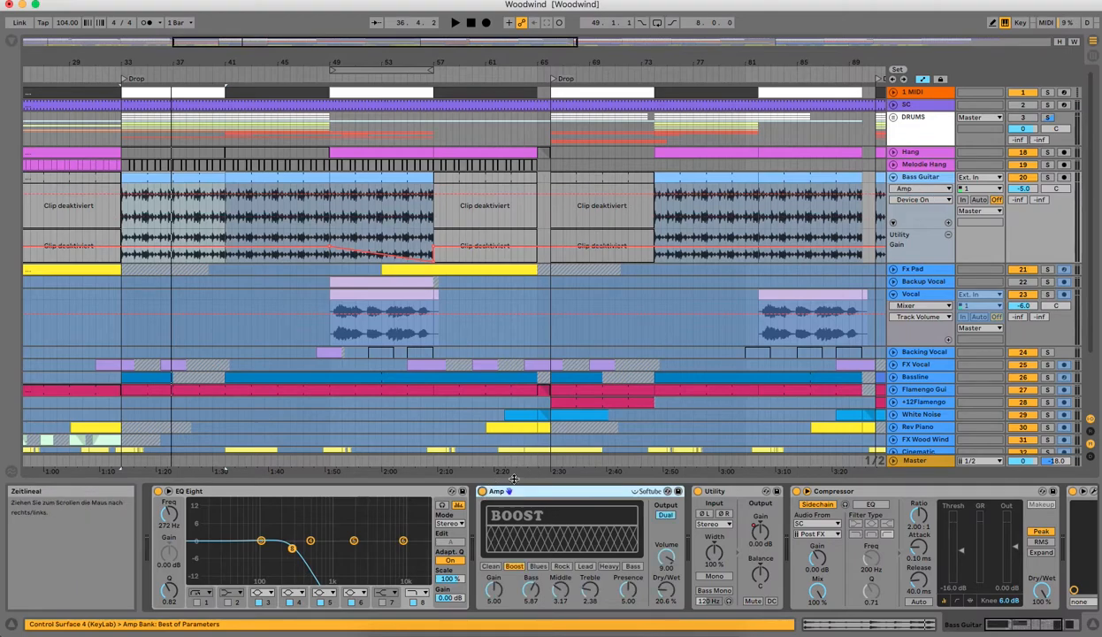
pyautogui.click(454, 21)
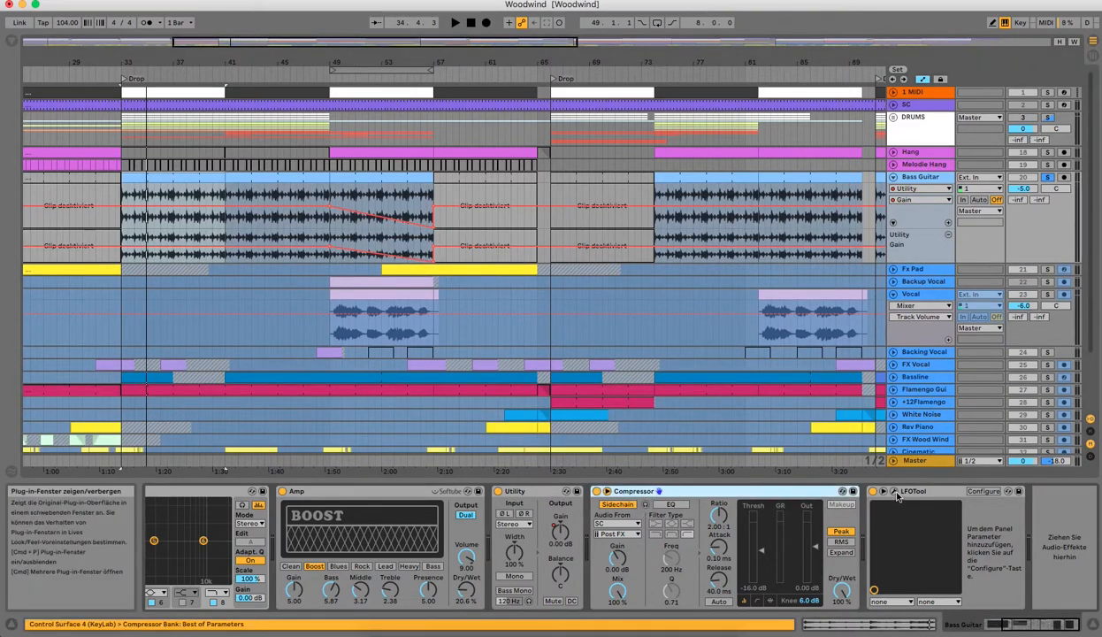
pyautogui.click(913, 492)
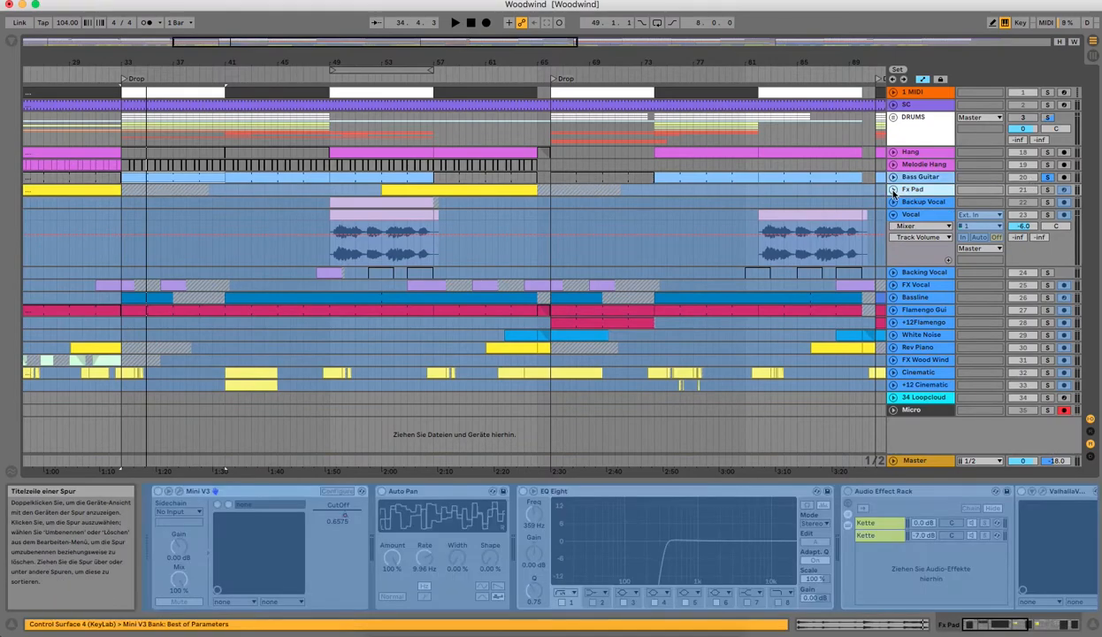
# Show the Mini V3 CutOff automation in its own lane on the Fx Pad track
pyautogui.rightClick(924, 189)
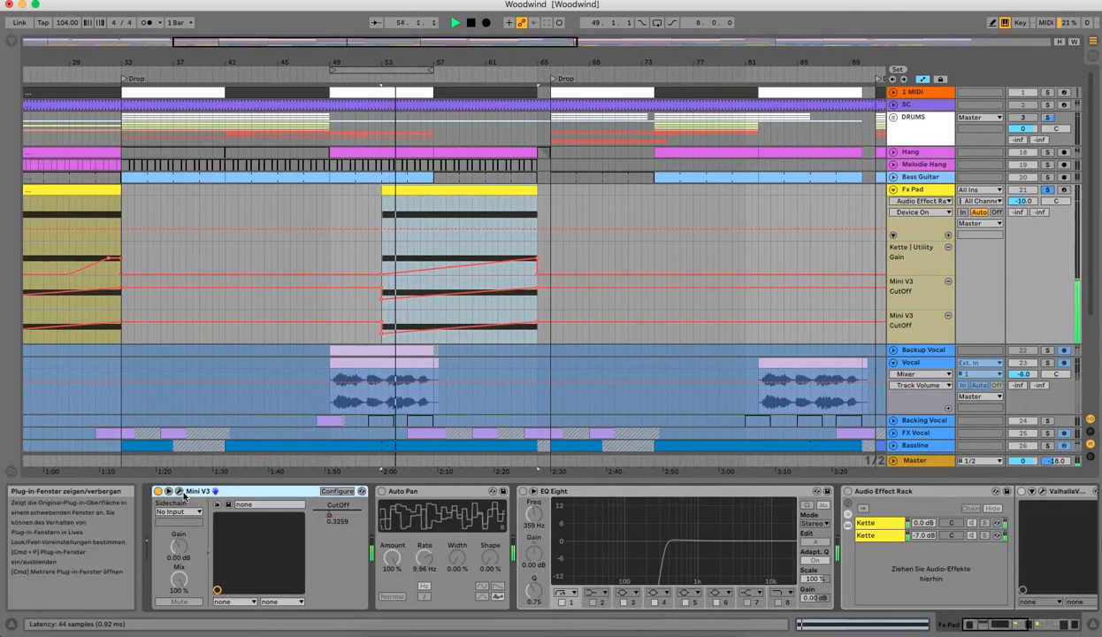
# Browse the Fx Pad chain and its Audio Effect Rack with Utility, Delay and ValhallaVerb
pyautogui.click(168, 492)
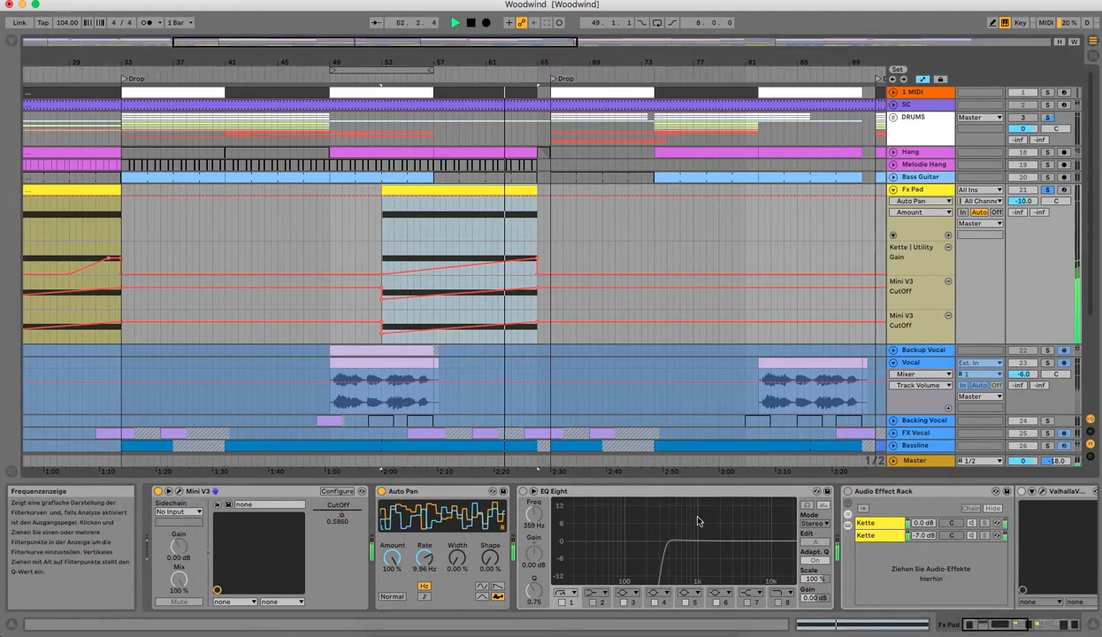
pyautogui.click(523, 492)
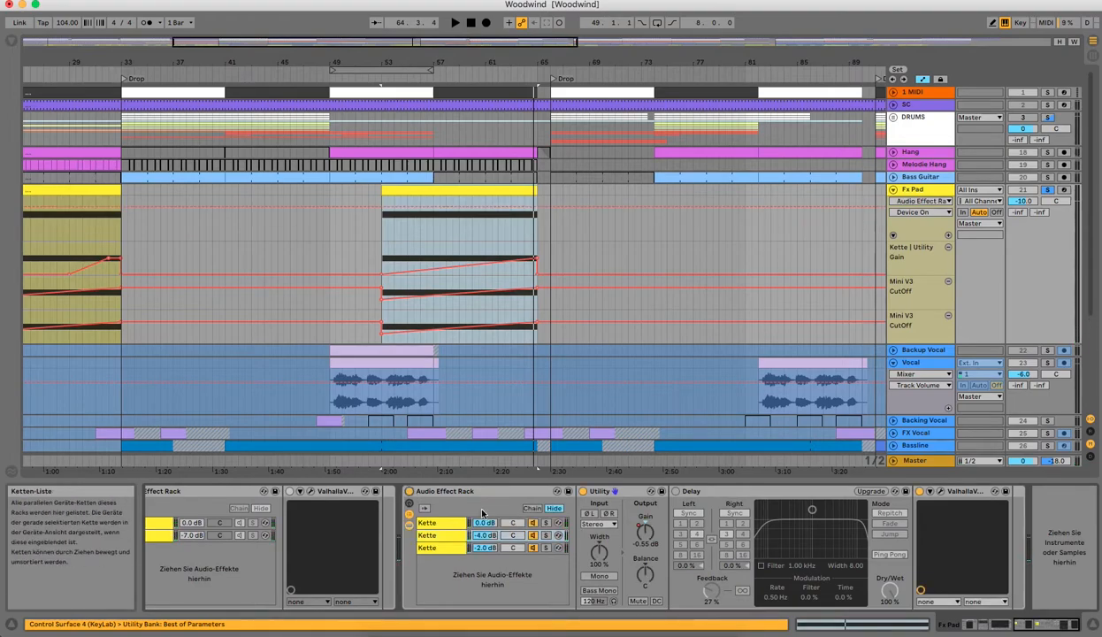
pyautogui.click(428, 547)
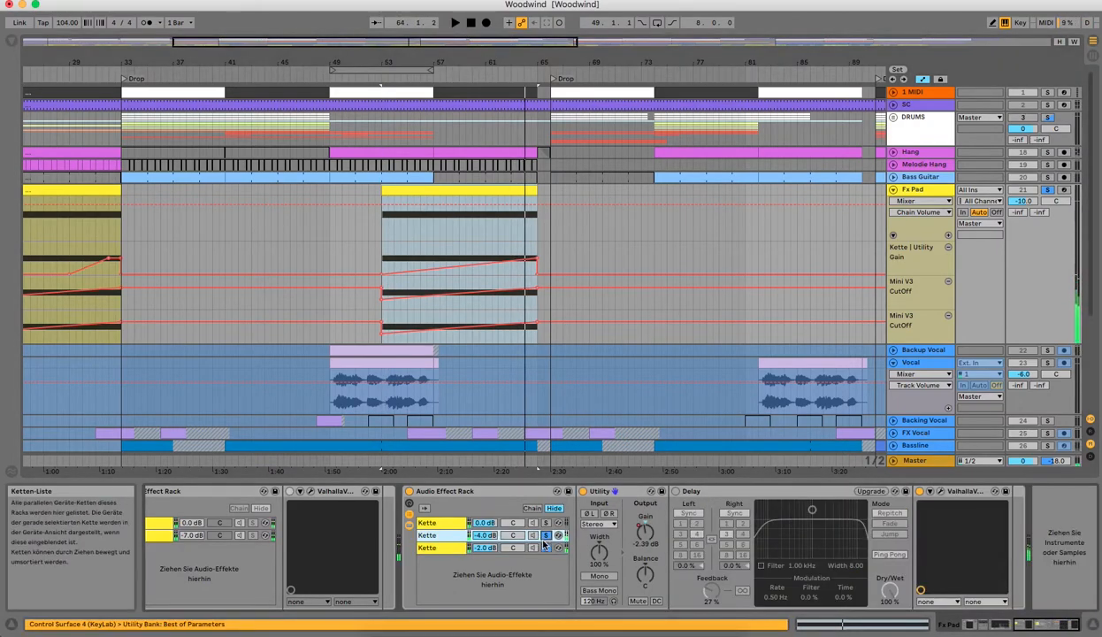
pyautogui.click(455, 21)
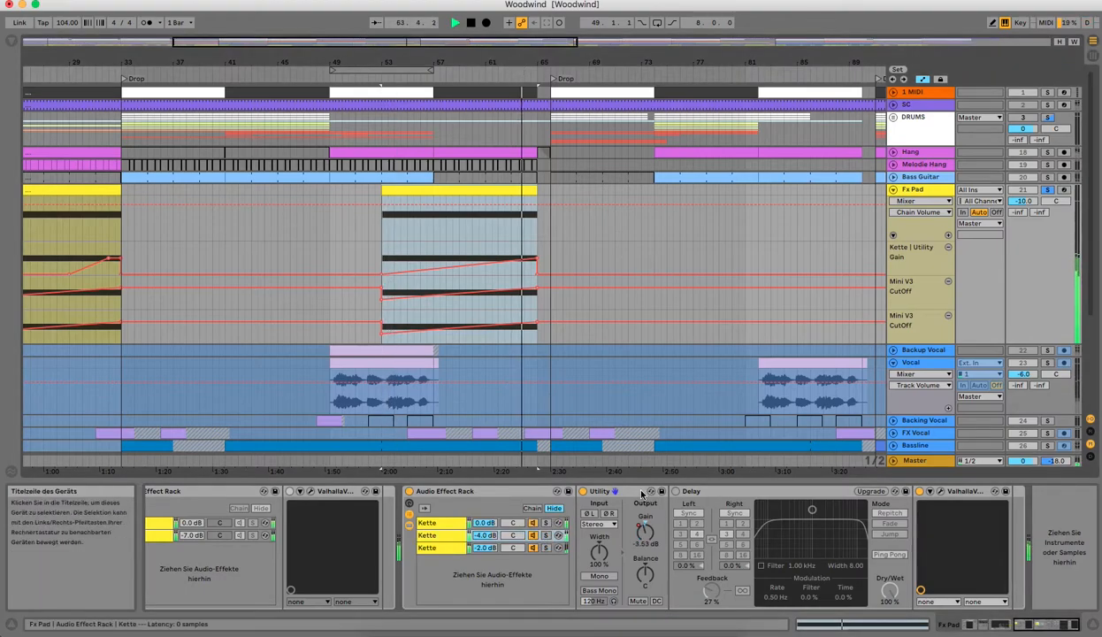
pyautogui.click(920, 492)
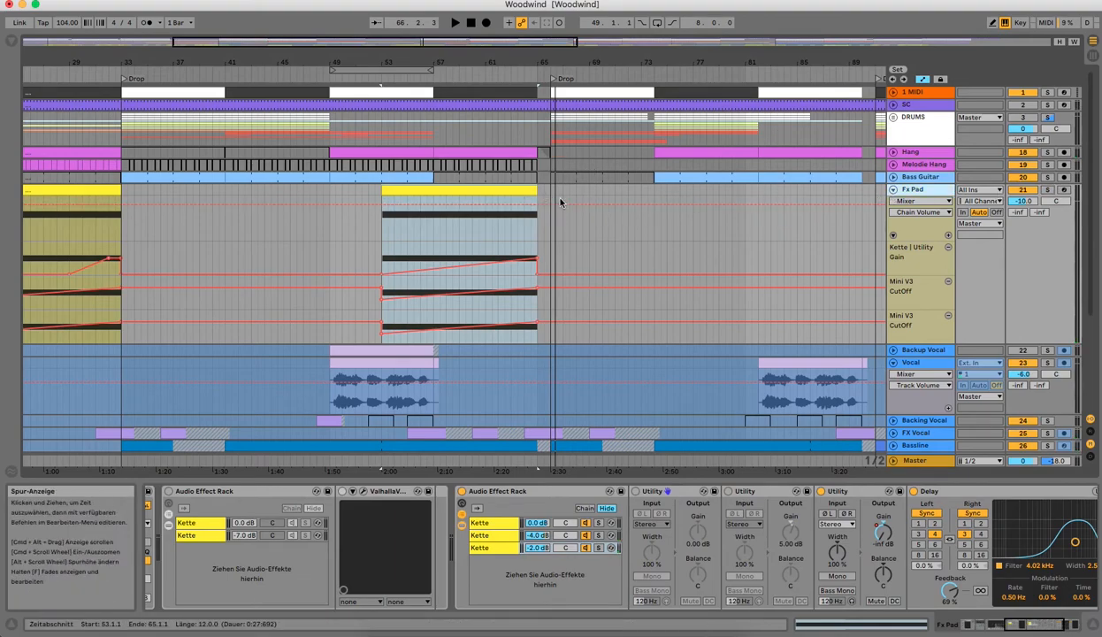
pyautogui.moveTo(694, 198)
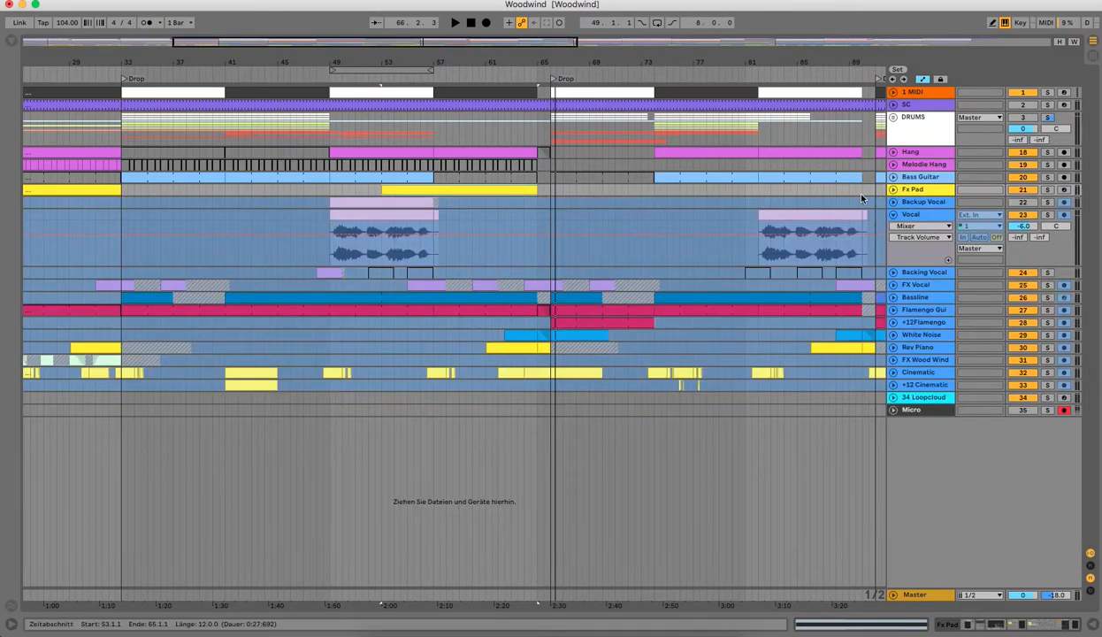
pyautogui.moveTo(867, 195)
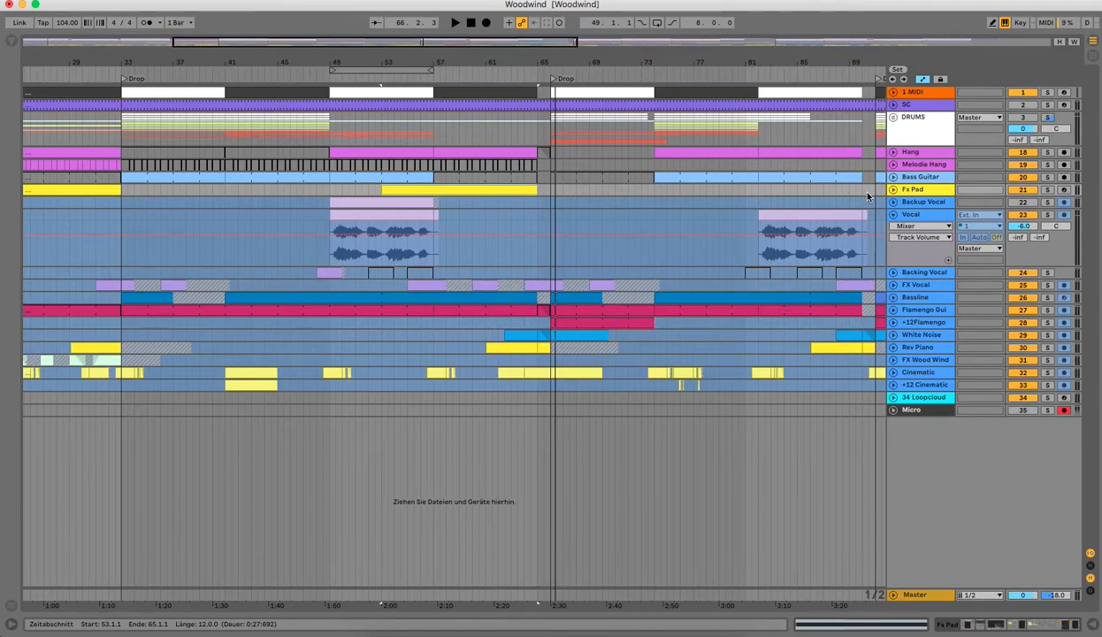
# Reveal the Backup Vocal clip's chorus vocal sample in the browser library folder
pyautogui.rightClick(923, 201)
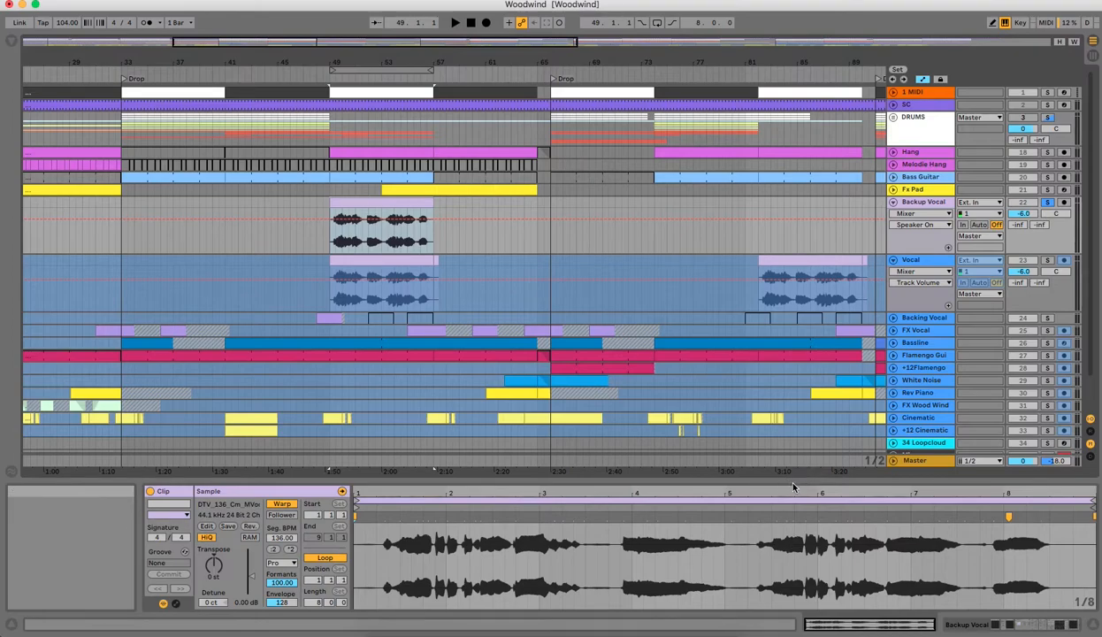
pyautogui.moveTo(354, 545); pyautogui.dragTo(517, 545)
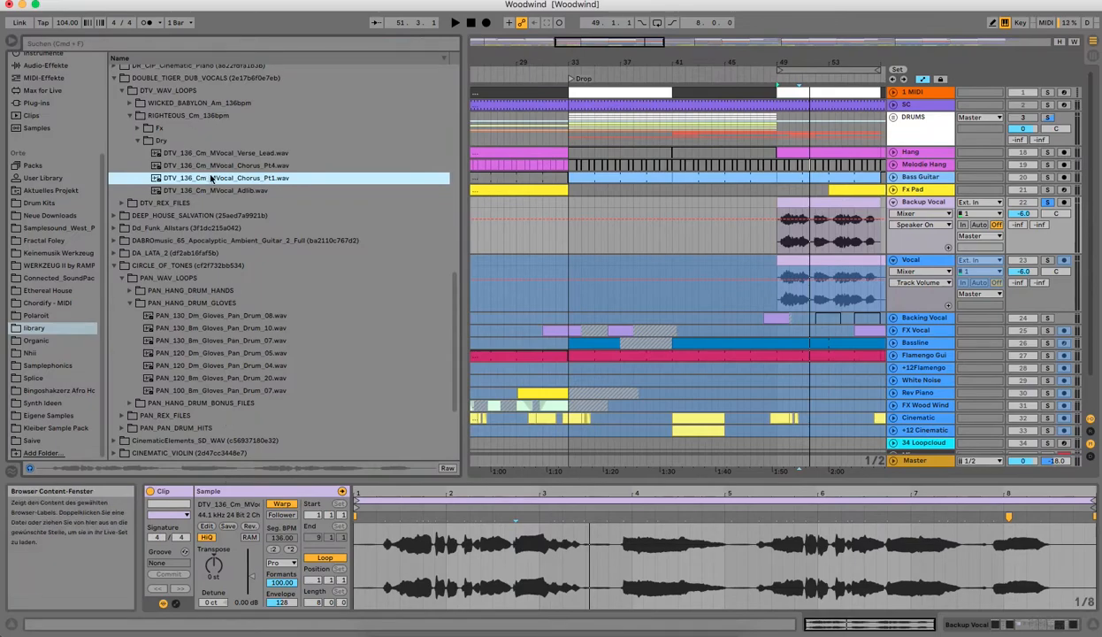
pyautogui.moveTo(335, 246)
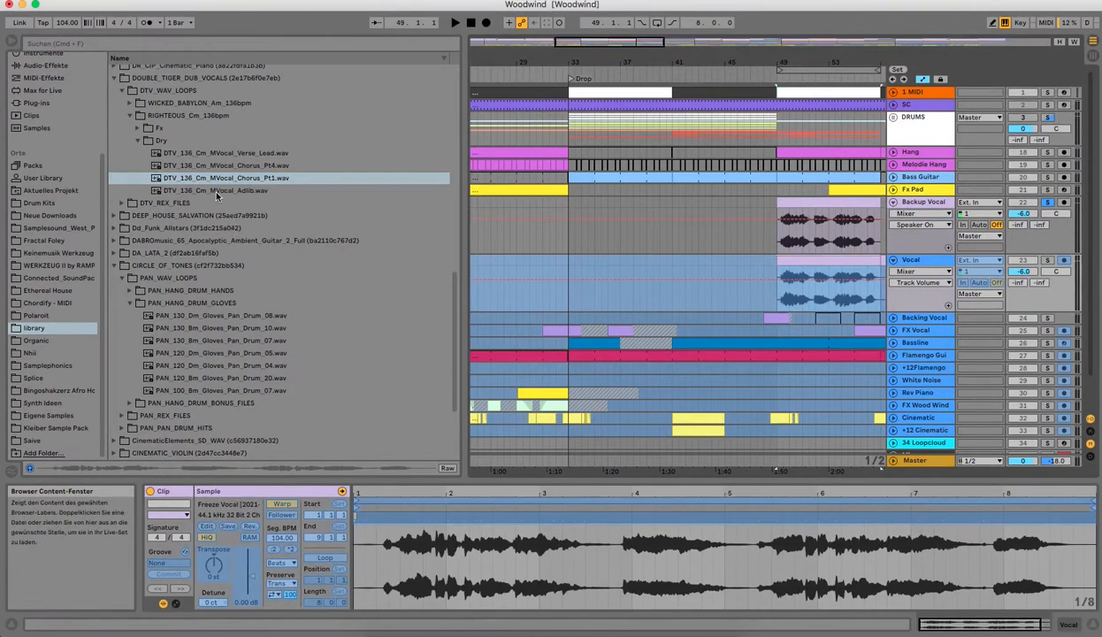
# Show the Backup Vocal chain: VocalSynth 2, effect rack, Utilities, Delay and ValhallaVerb
pyautogui.click(227, 177)
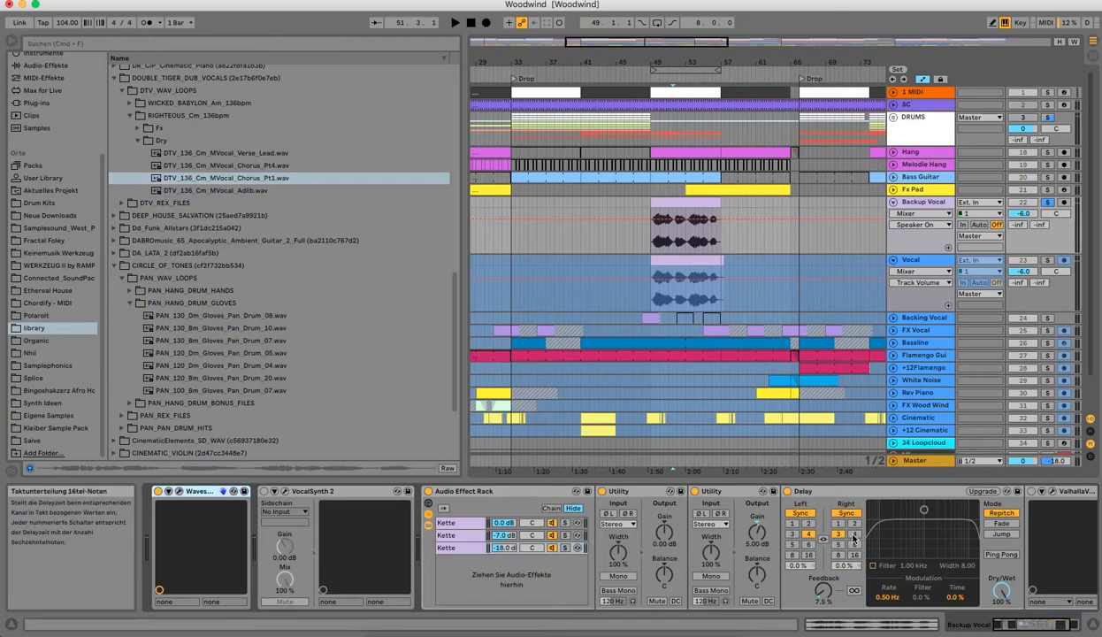
# Look through the Backup Vocal rack's Kette chains, Delay and reverb devices
pyautogui.click(177, 491)
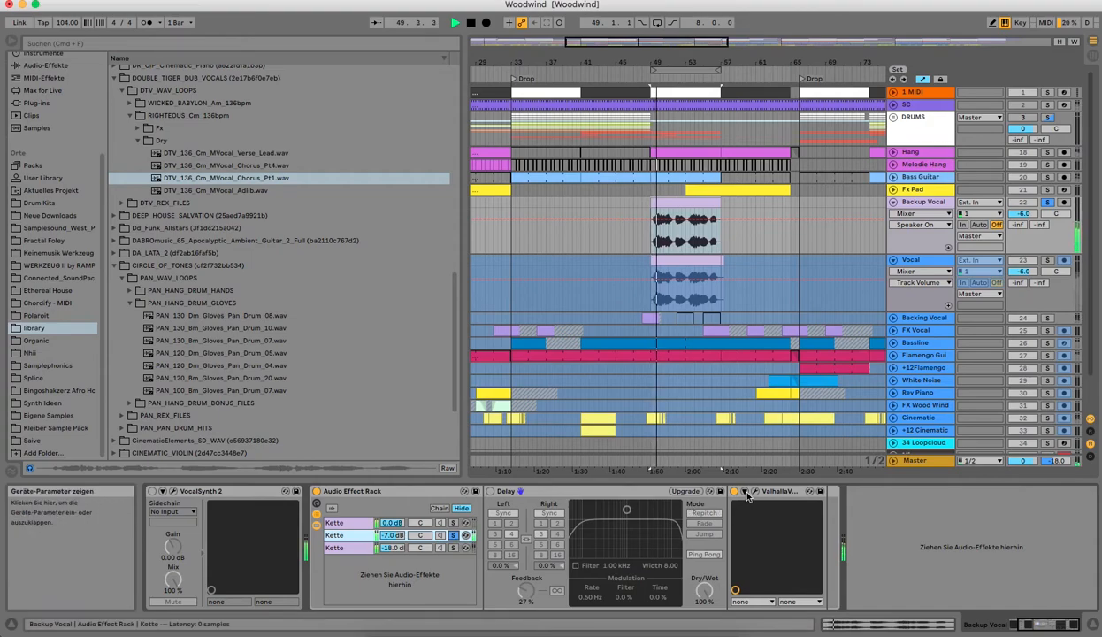
pyautogui.click(743, 492)
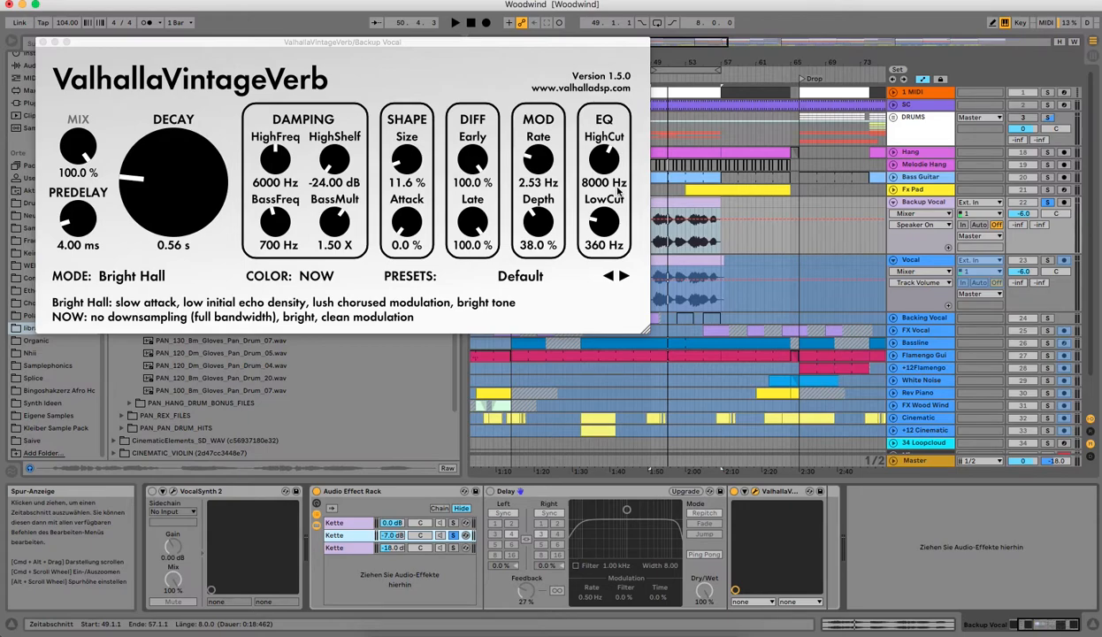
pyautogui.moveTo(644, 308)
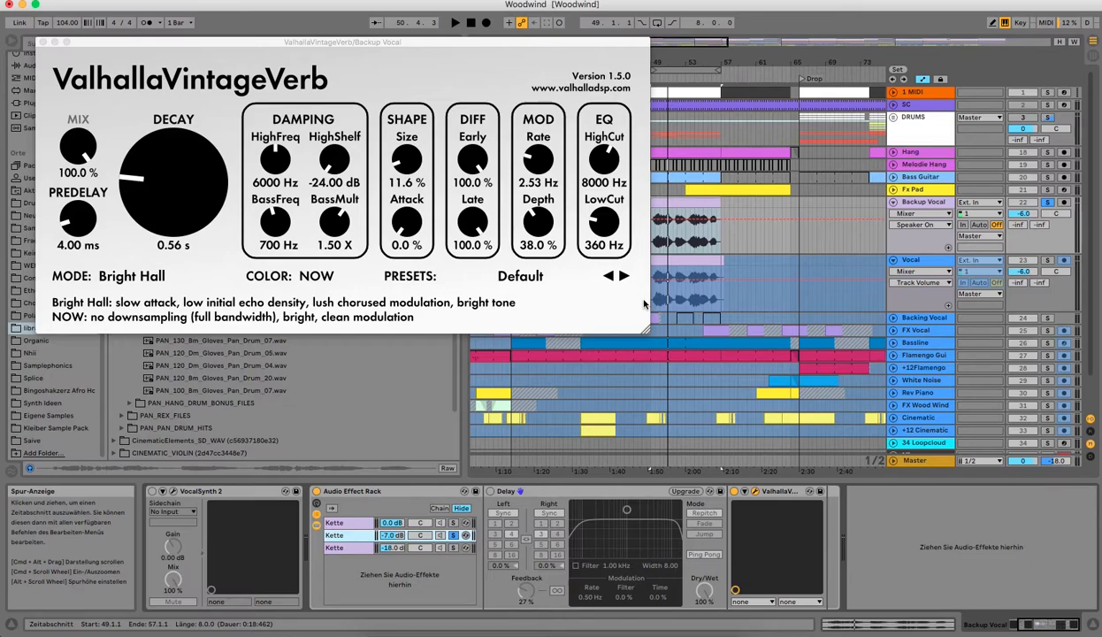
pyautogui.moveTo(644, 300)
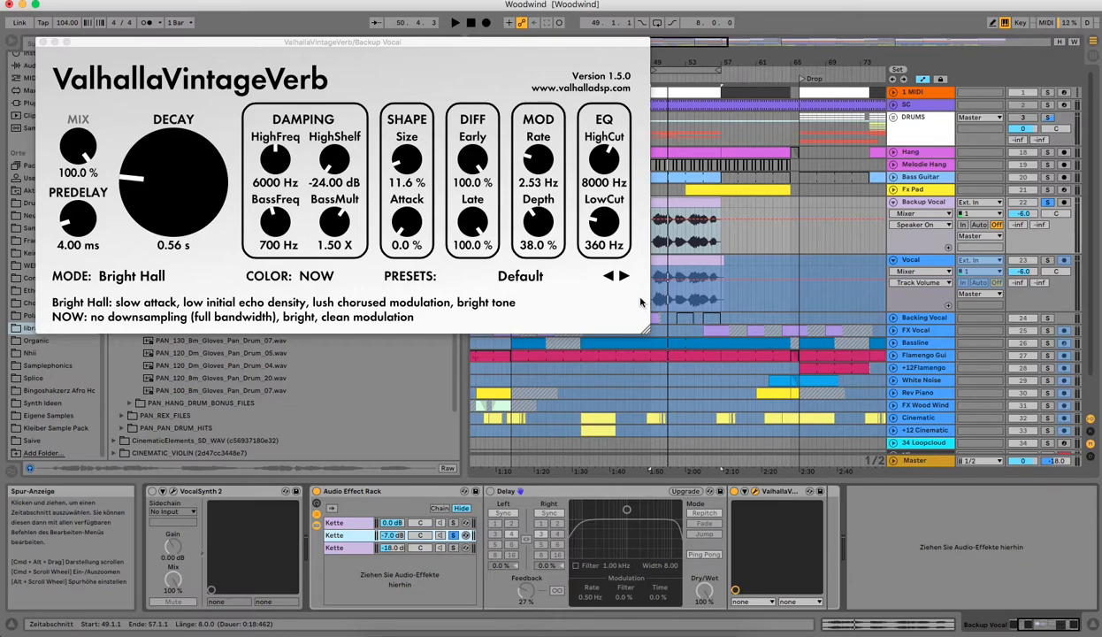
pyautogui.moveTo(690, 425)
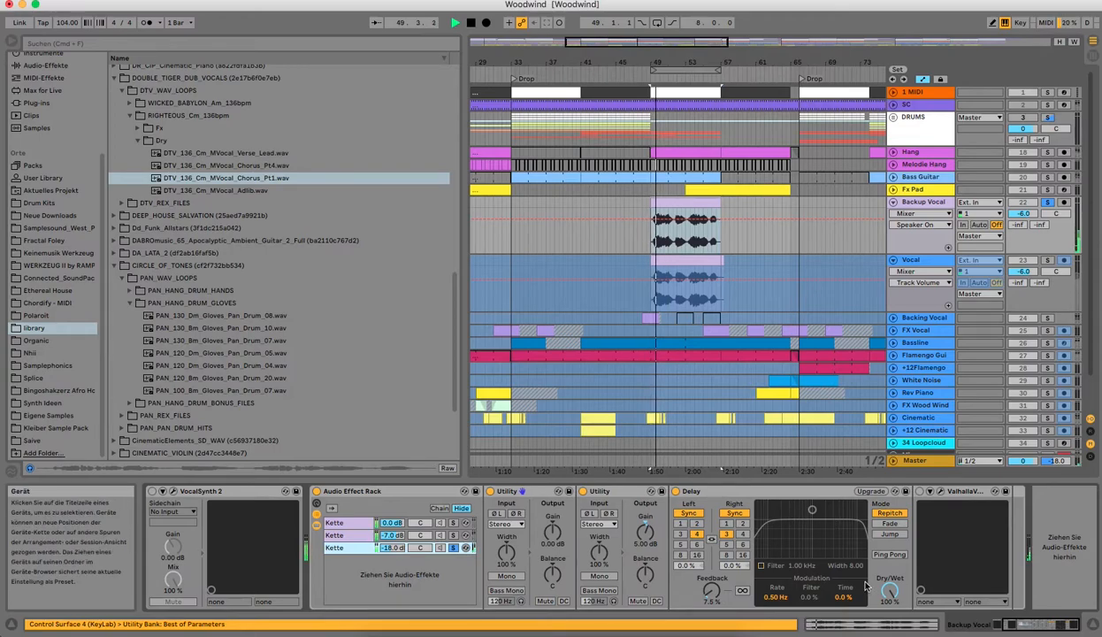
# Select the Backup Vocal clip to show its sample waveform and clip settings
pyautogui.click(453, 548)
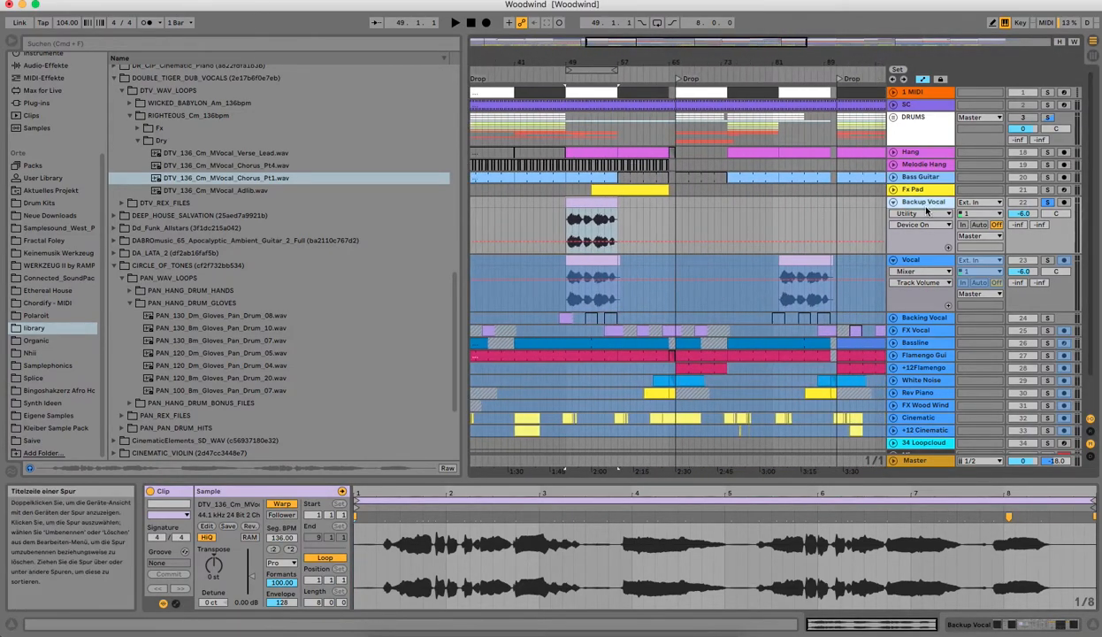
# Show the Backing Vocal track's device chain: effect rack, two Utilities, Delay and ValhallaVerb
pyautogui.rightClick(923, 202)
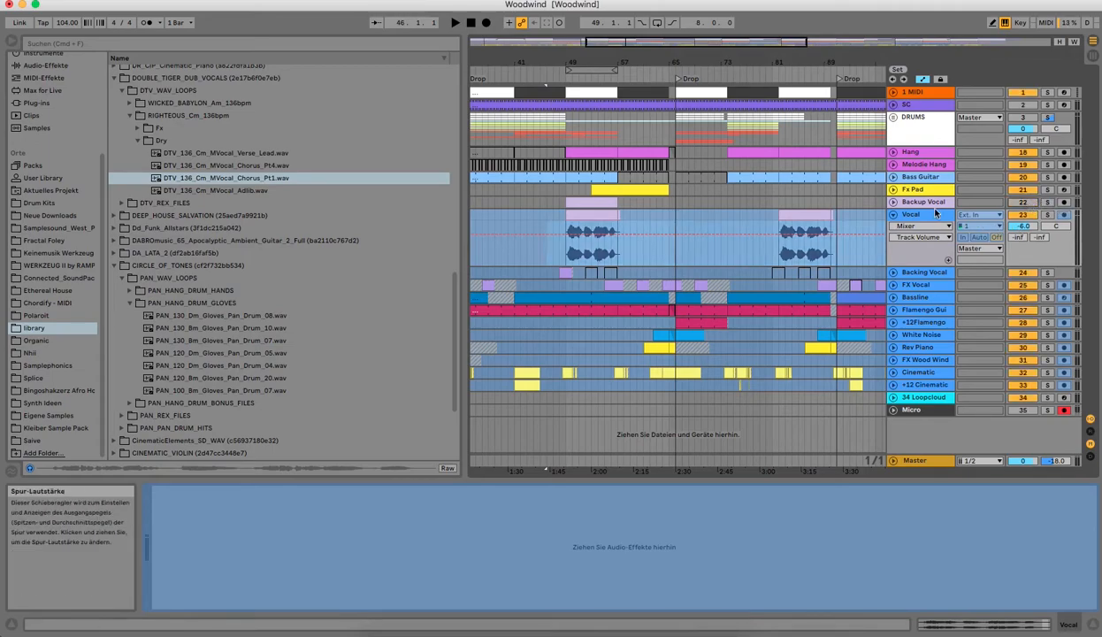
pyautogui.click(923, 201)
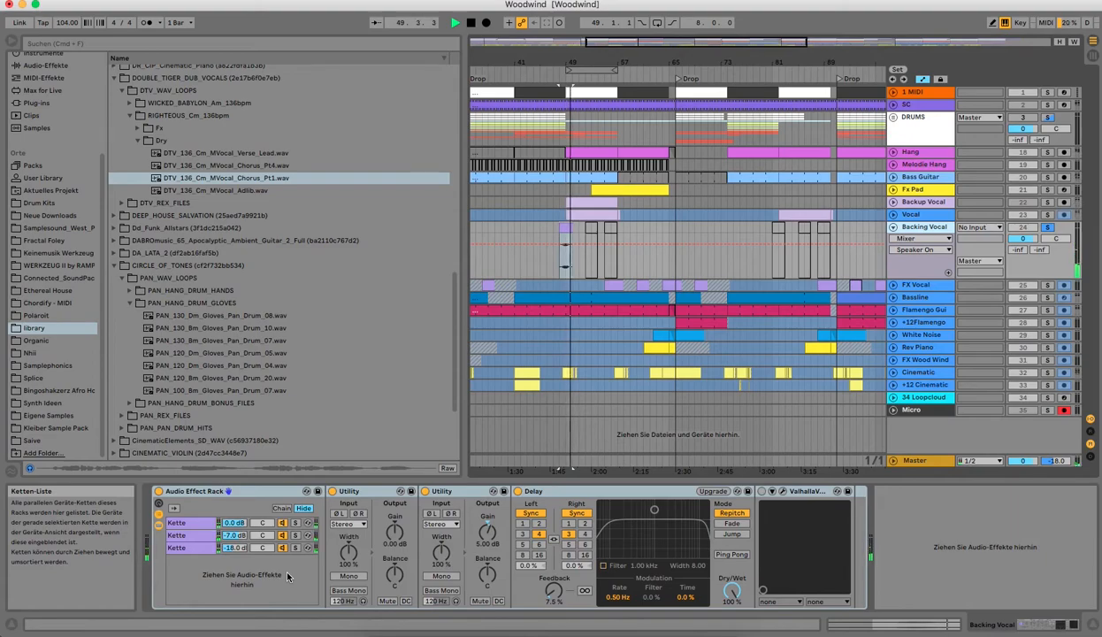
# Unfold the FX Vocal track and show its effect chain
pyautogui.click(176, 549)
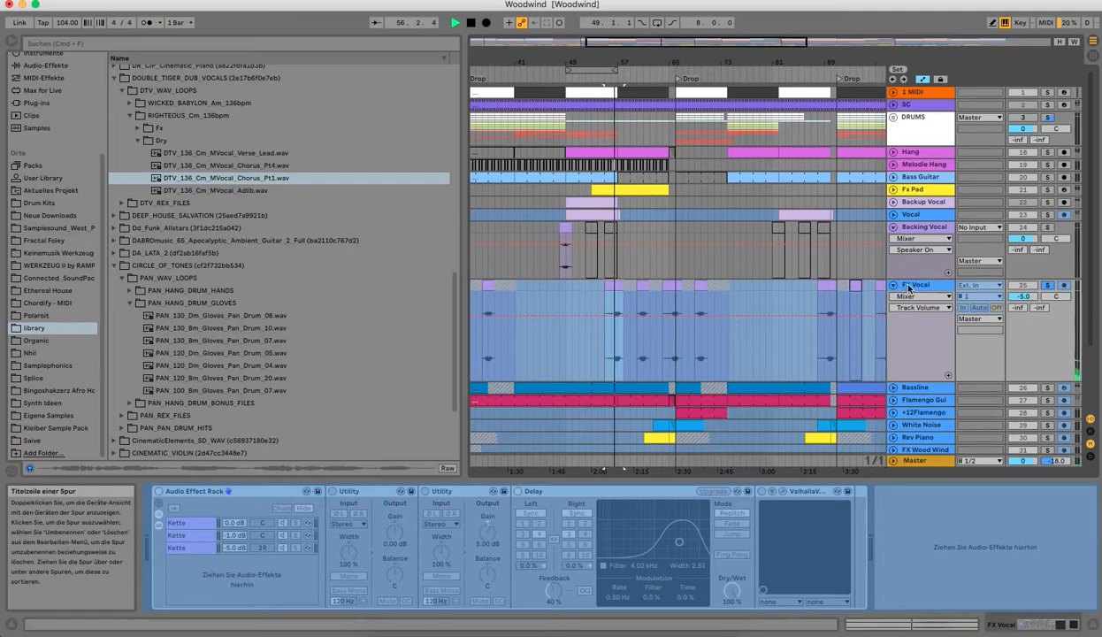
pyautogui.click(917, 285)
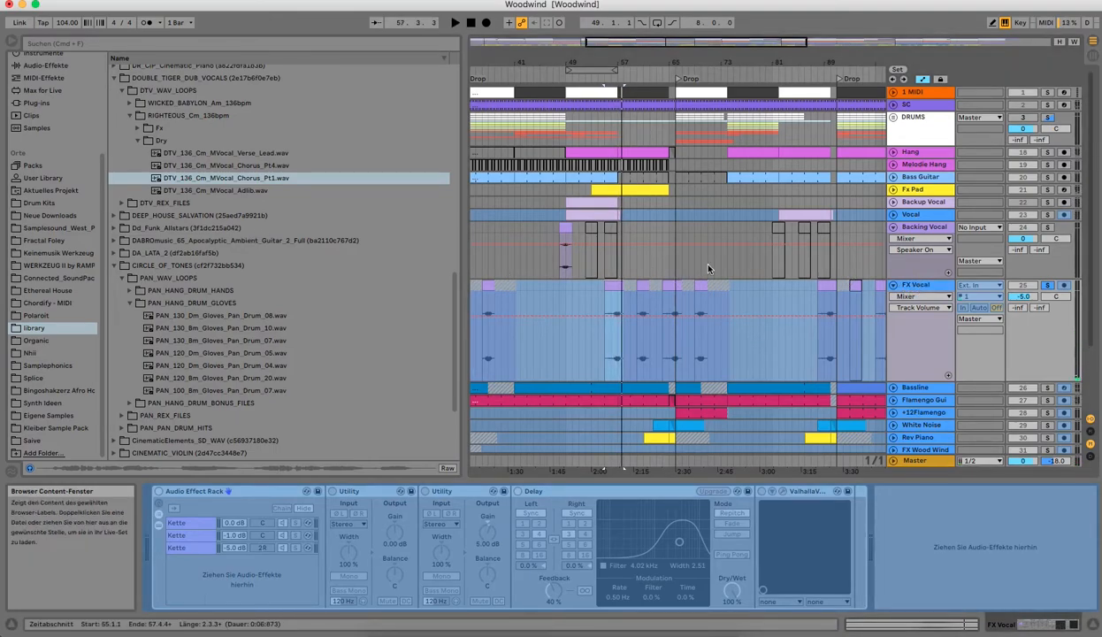
pyautogui.rightClick(916, 285)
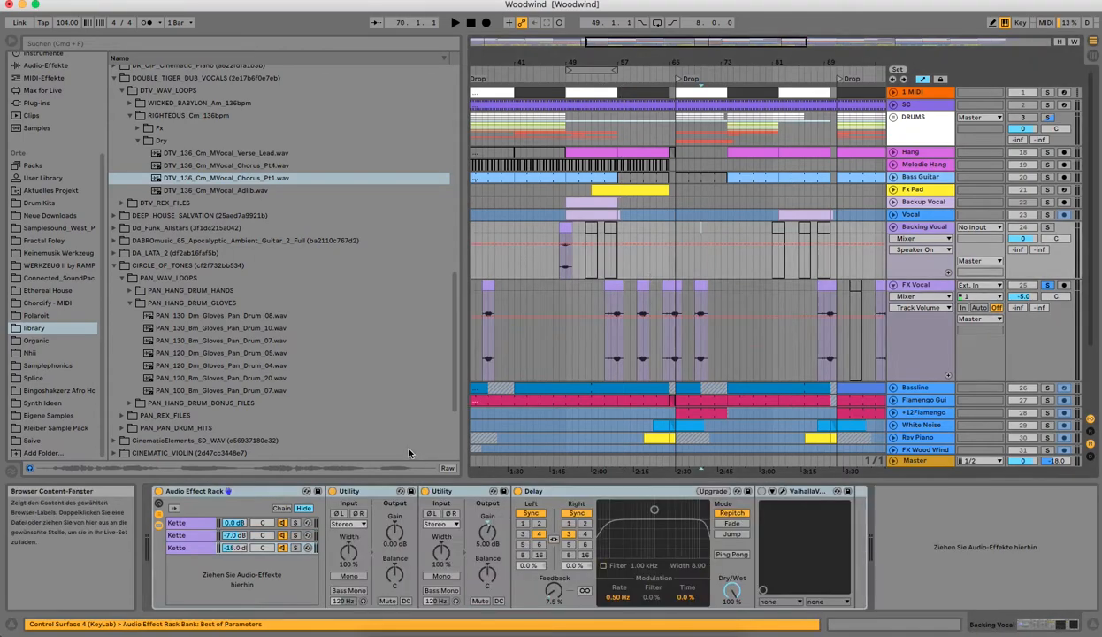
pyautogui.click(177, 549)
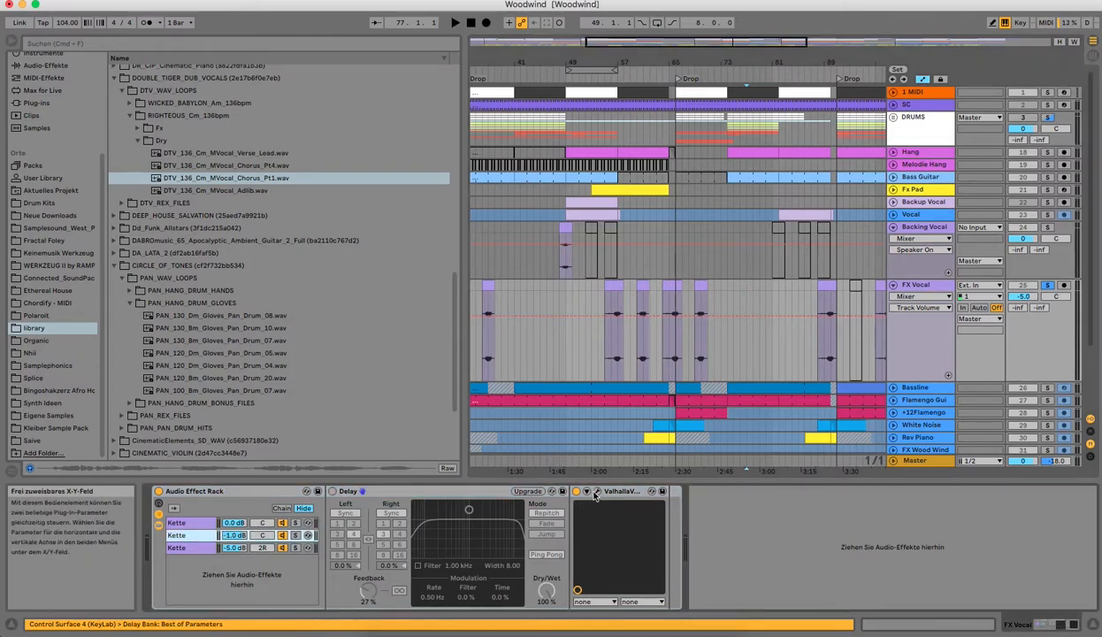
# Inspect the Delay settings on FX Vocal, then show the next track's Reaktor 6 Cutoff automation
pyautogui.click(598, 492)
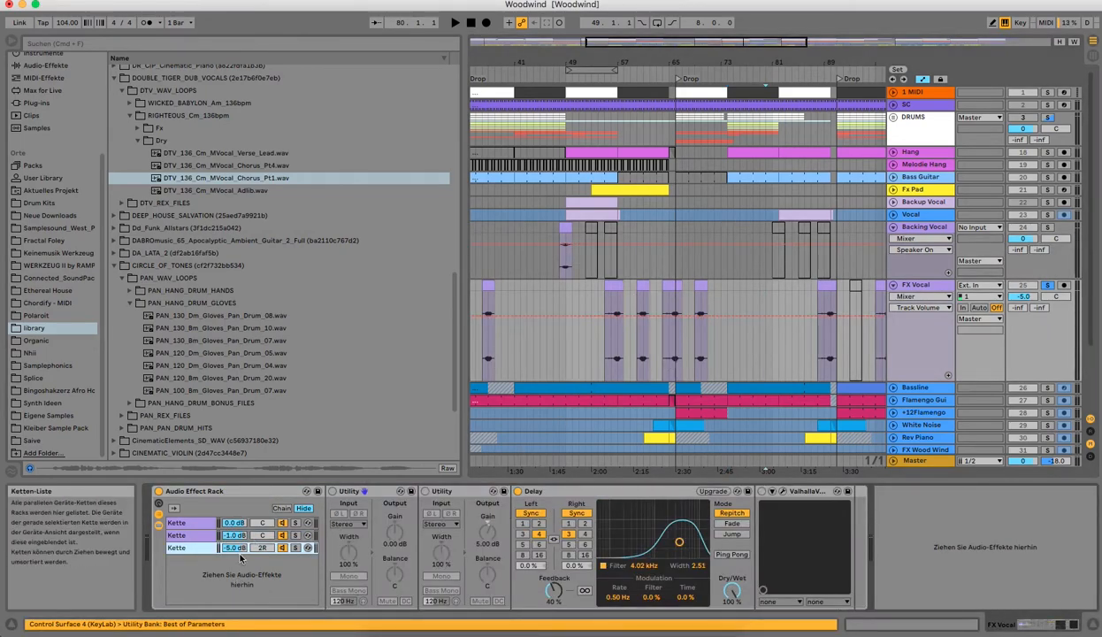
pyautogui.click(610, 327)
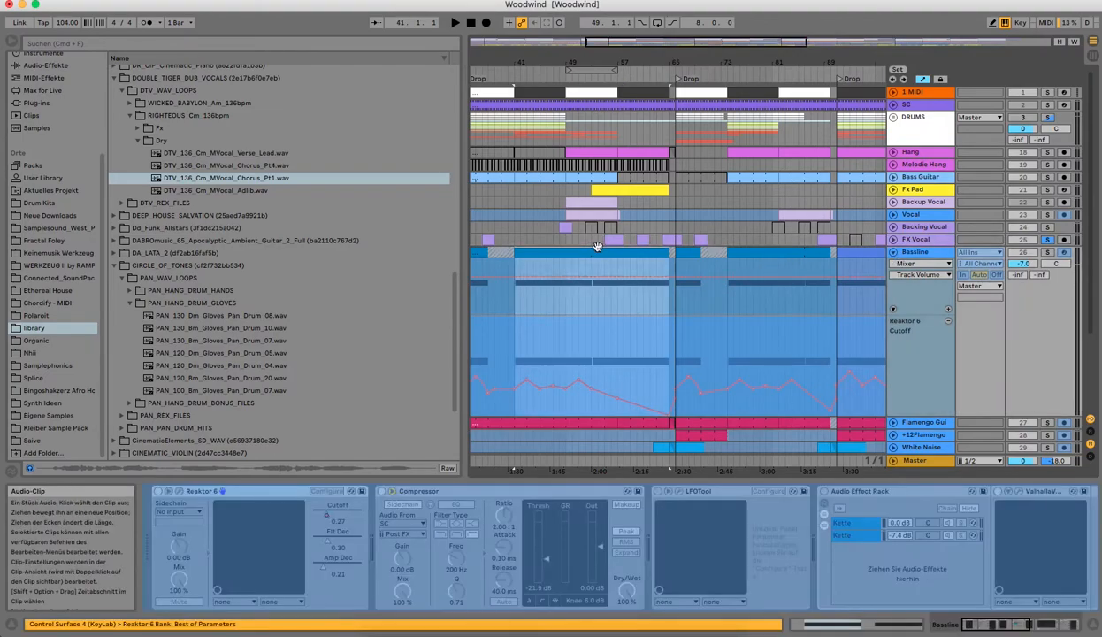
# Show the Flamingo Guitar track's devices: Auto Filters, effect rack, Utility and Delay
pyautogui.rightClick(916, 251)
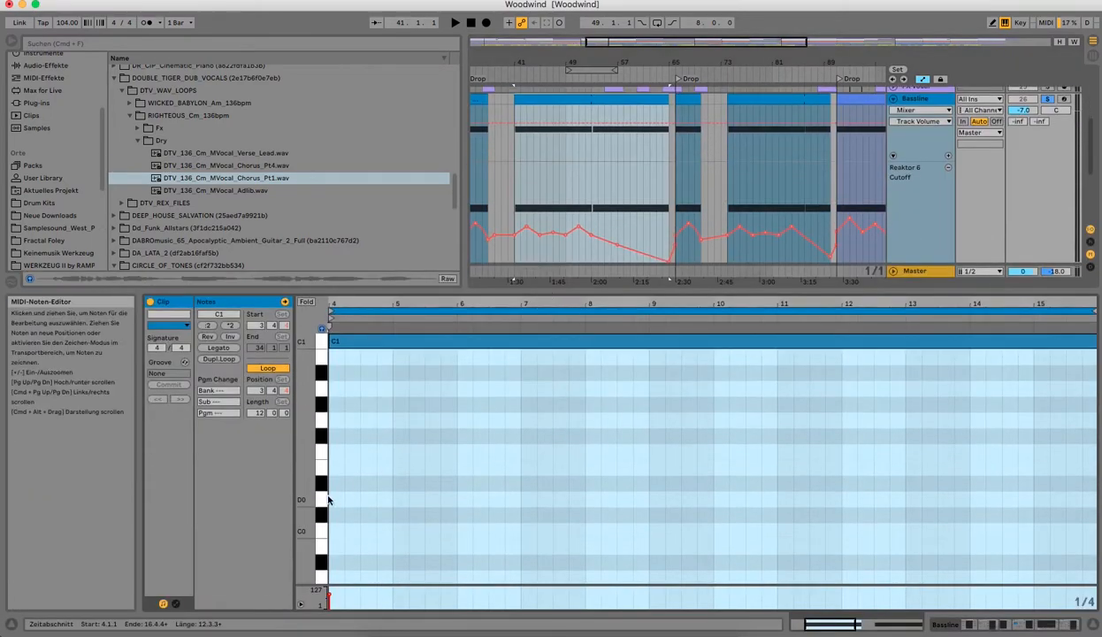
pyautogui.click(312, 301)
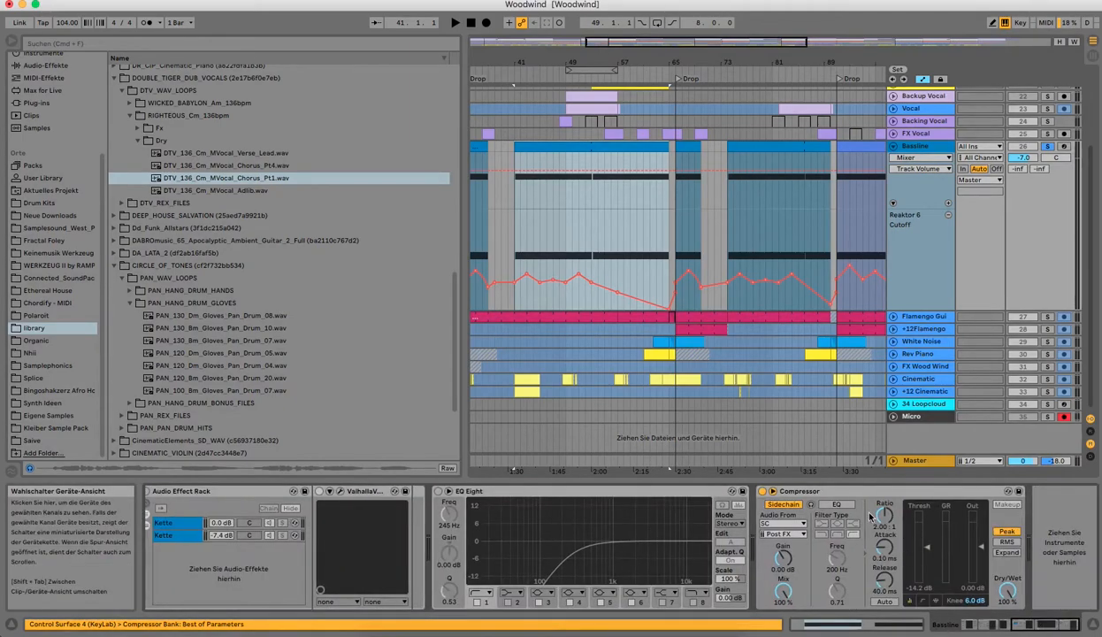
pyautogui.click(763, 492)
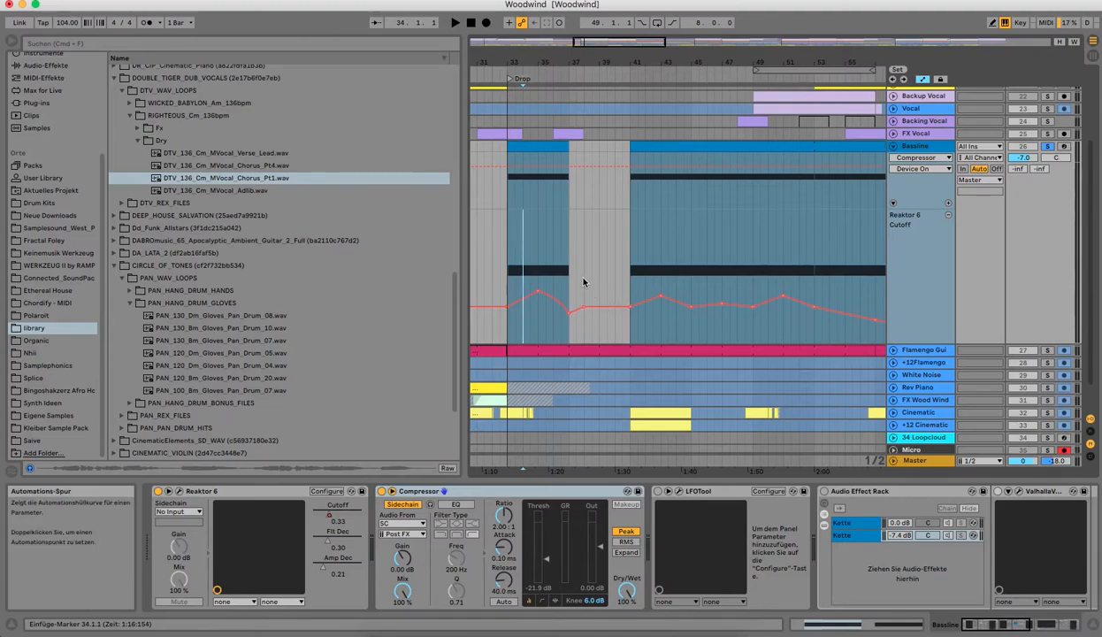
pyautogui.moveTo(676, 251)
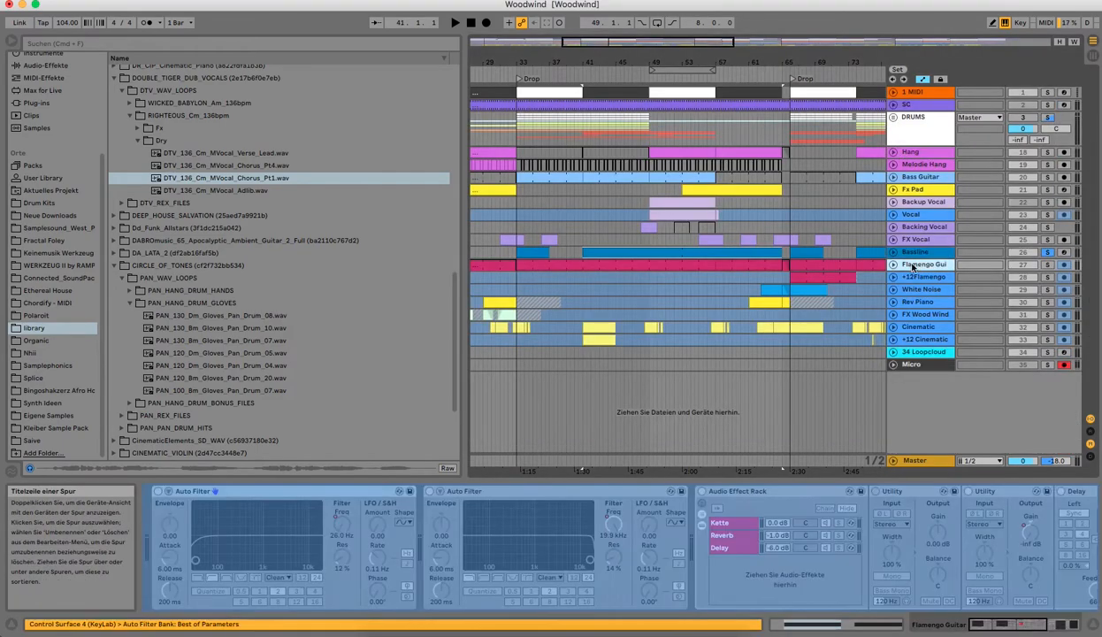
# Unfold the DRUMS group to reveal Kick, Tom, Shaker, Clap and FX percussion tracks
pyautogui.rightClick(927, 266)
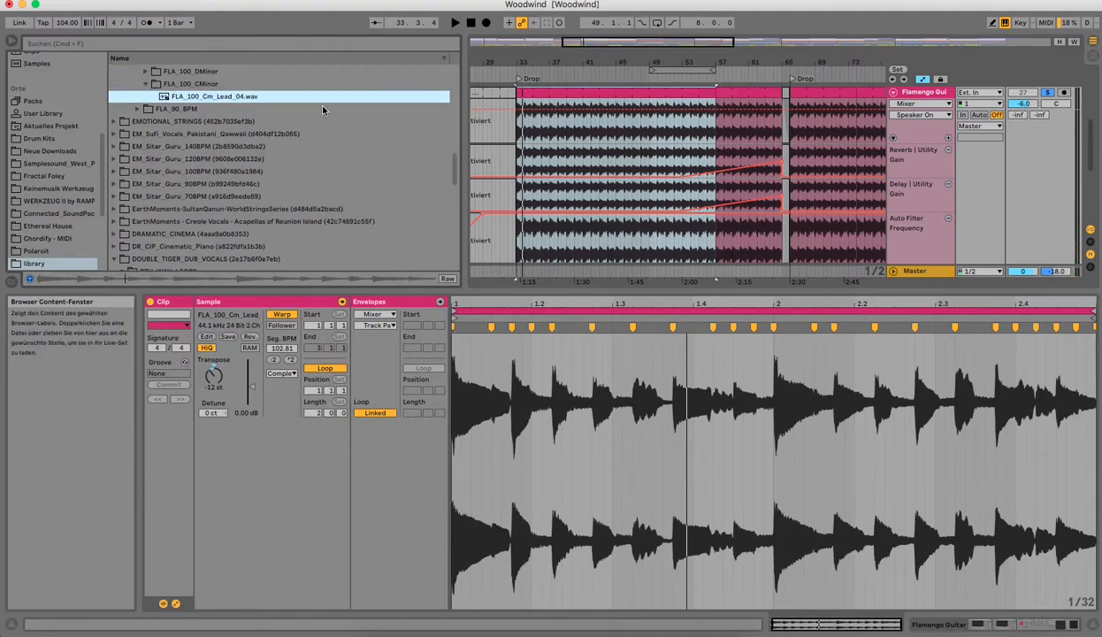
pyautogui.moveTo(305, 124)
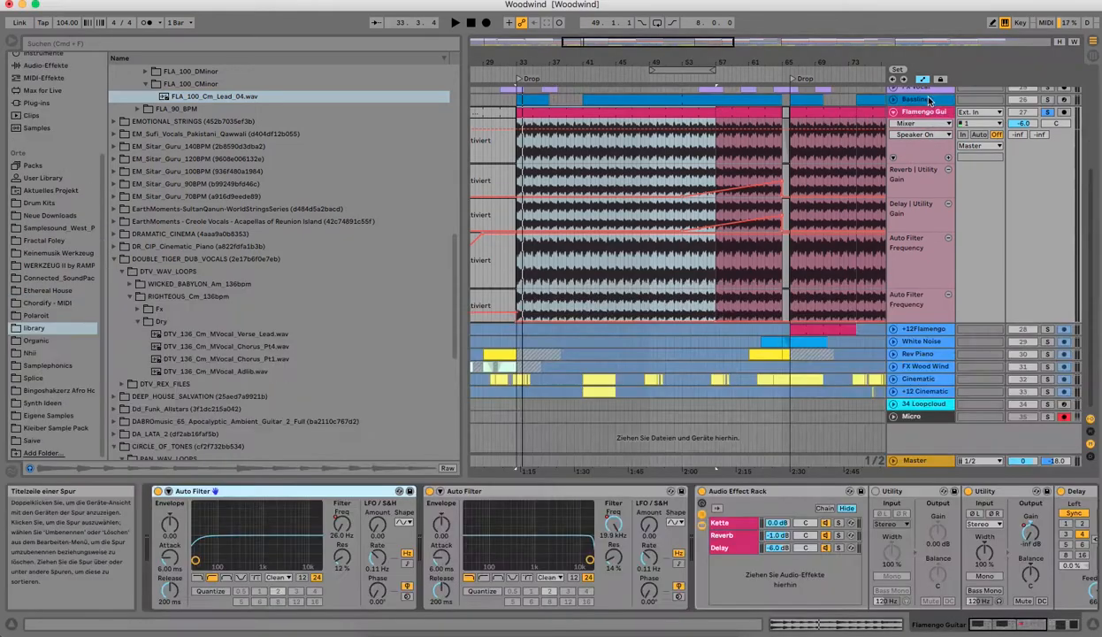
pyautogui.click(455, 21)
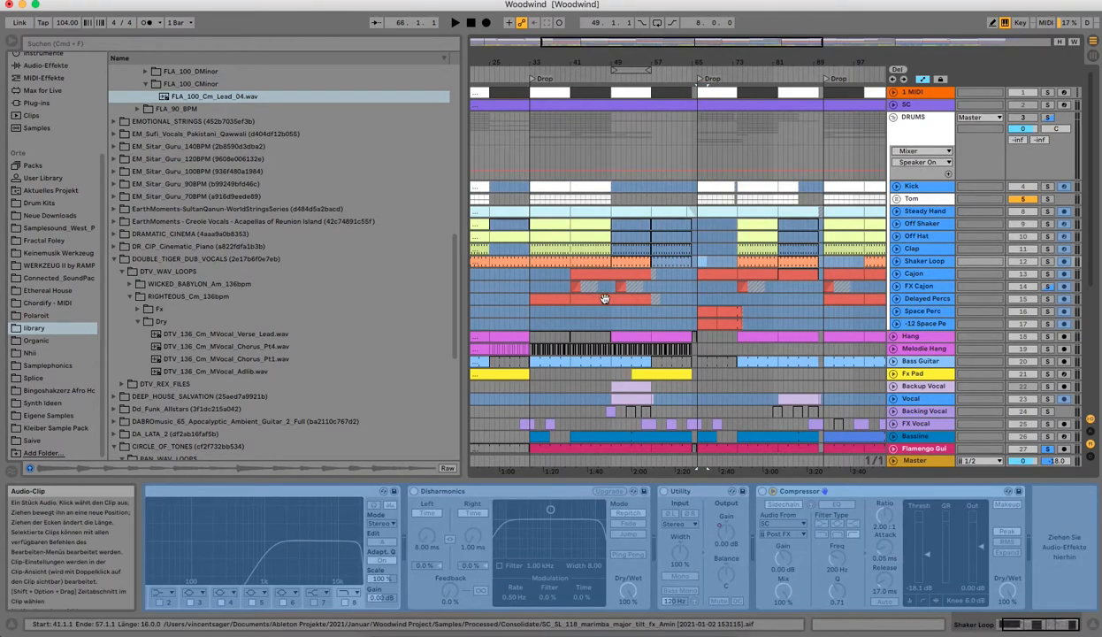
# View the Space Perc track's devices, then deselect so the Detail View shows no clip
pyautogui.click(730, 322)
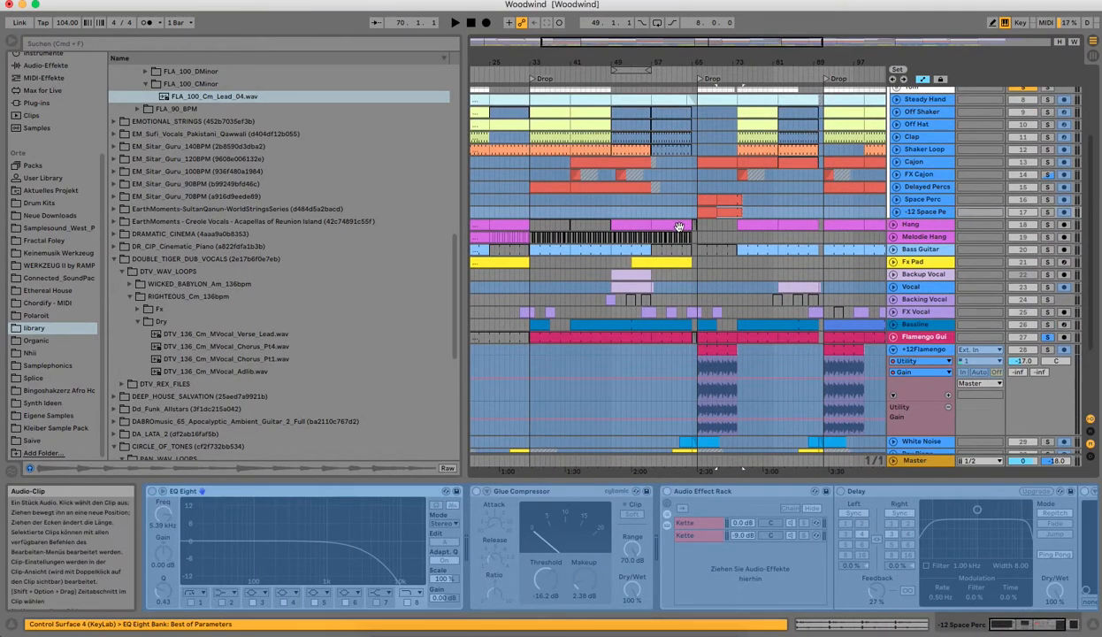
pyautogui.scroll(-3)
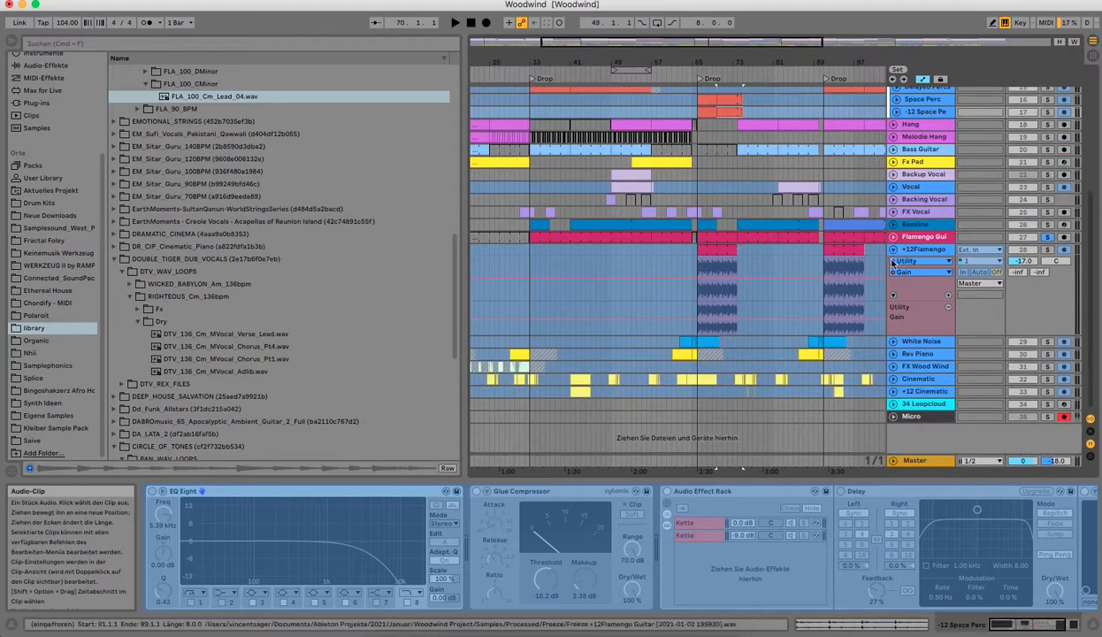
pyautogui.rightClick(920, 247)
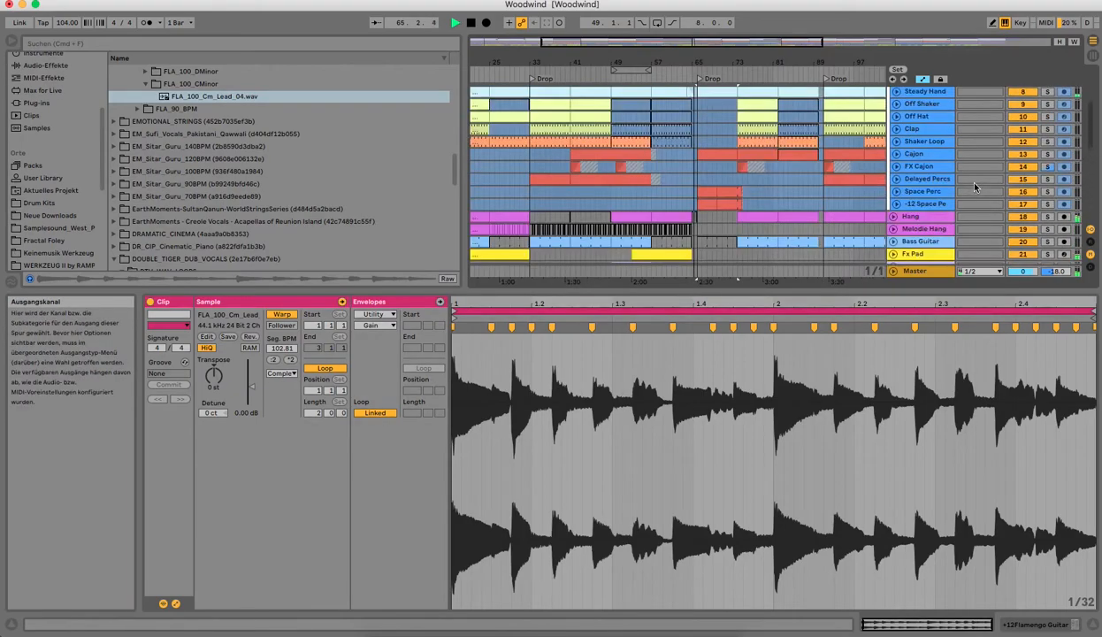
pyautogui.scroll(-3)
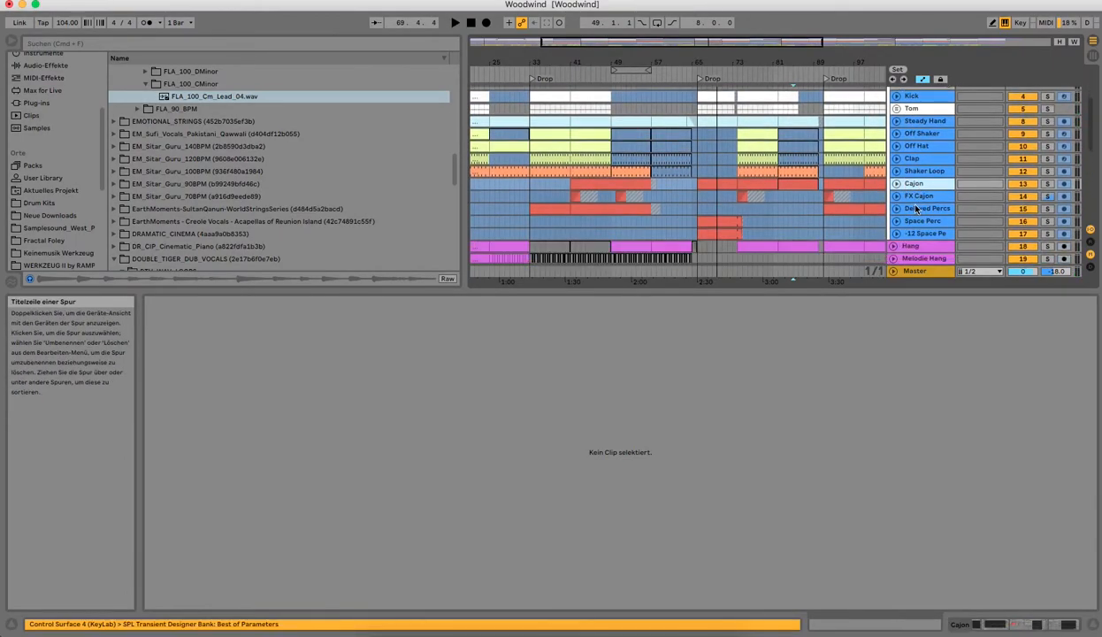
# Scroll to the Cinematic track and show its Track Volume automation and EQ Eight device
pyautogui.scroll(-3)
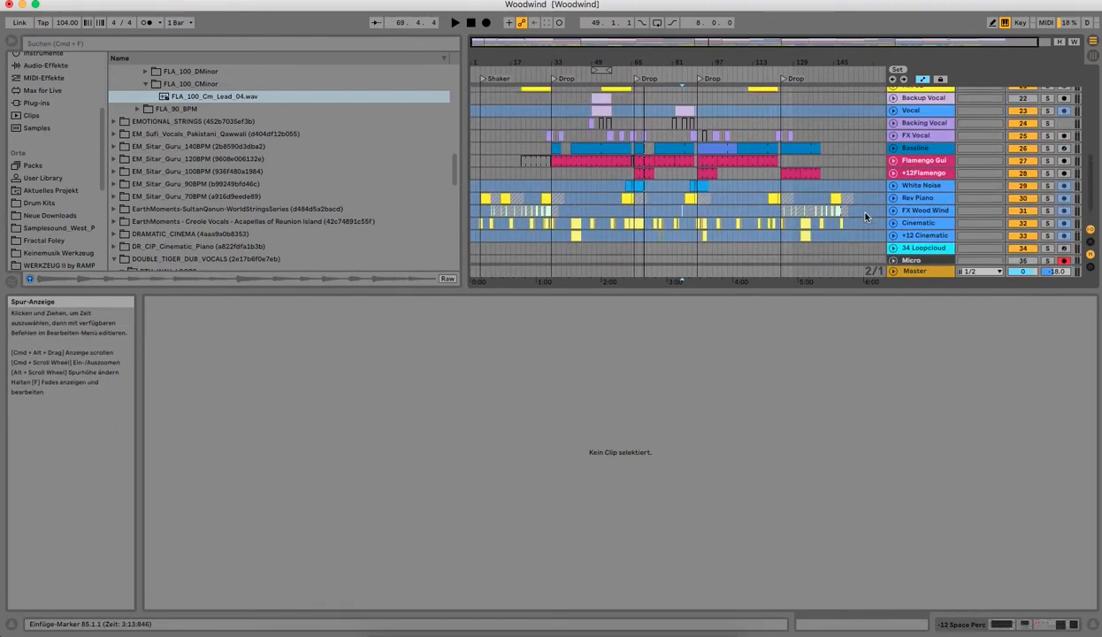
pyautogui.scroll(-3)
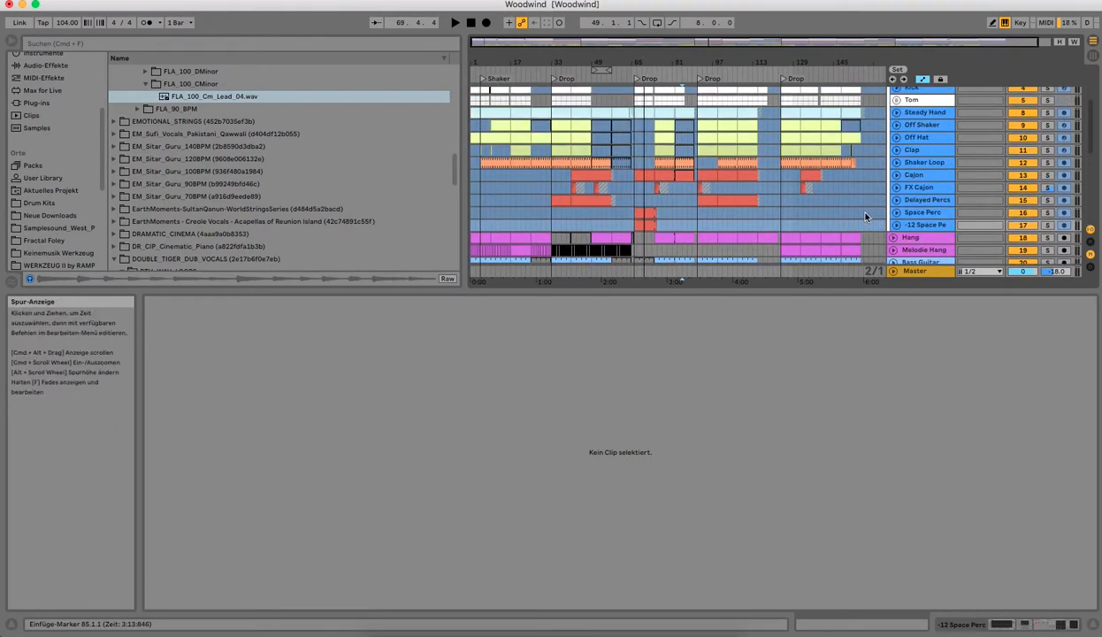
pyautogui.click(920, 175)
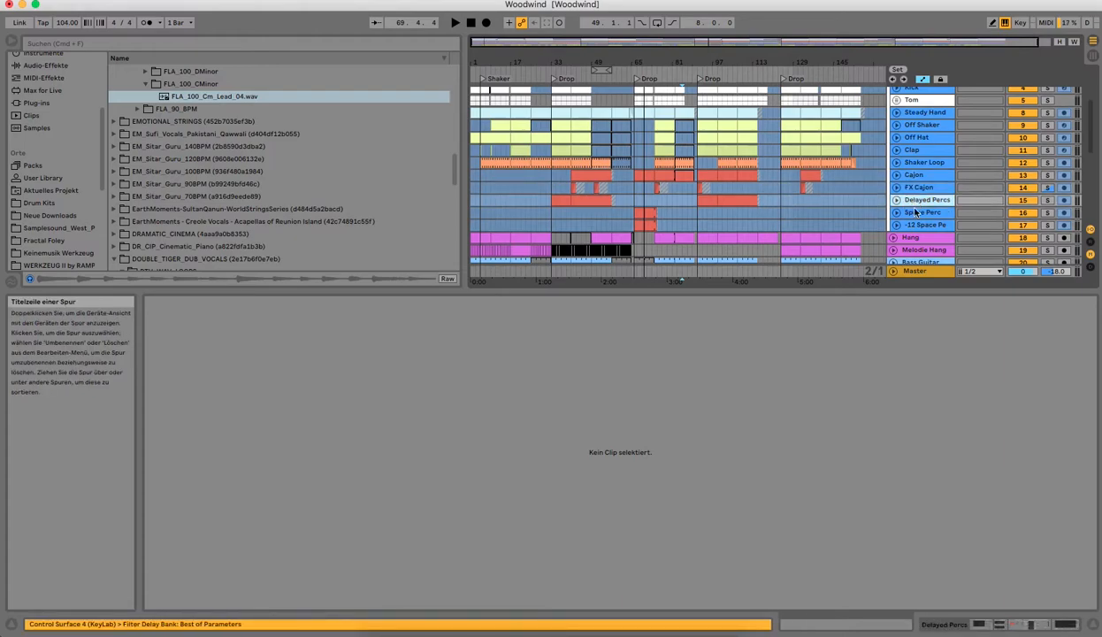
pyautogui.scroll(-3)
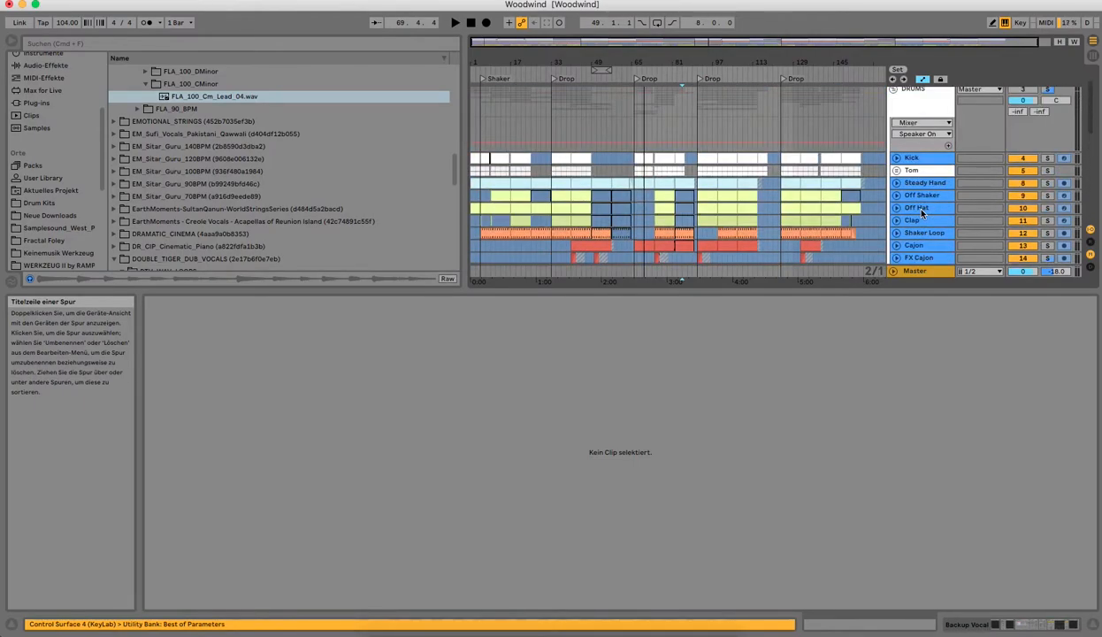
pyautogui.scroll(-3)
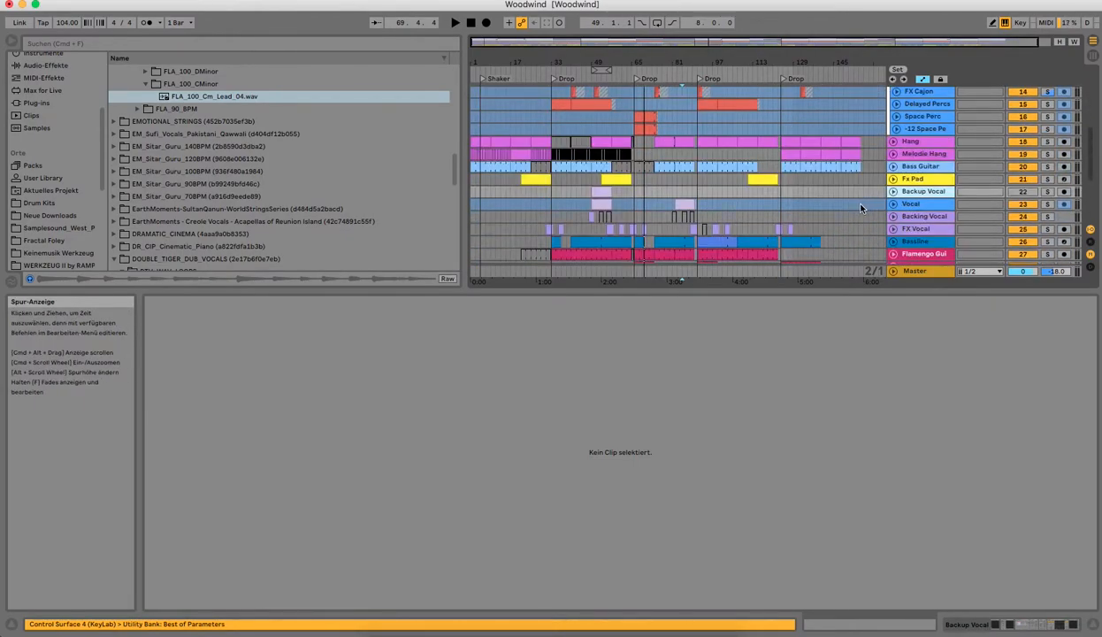
pyautogui.scroll(-3)
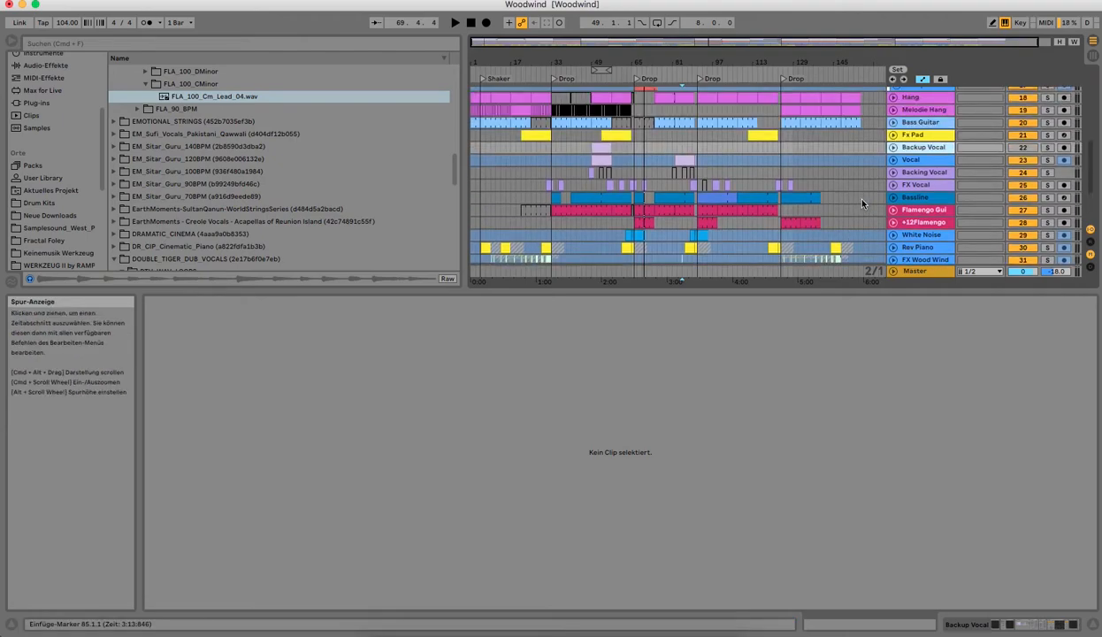
pyautogui.scroll(-3)
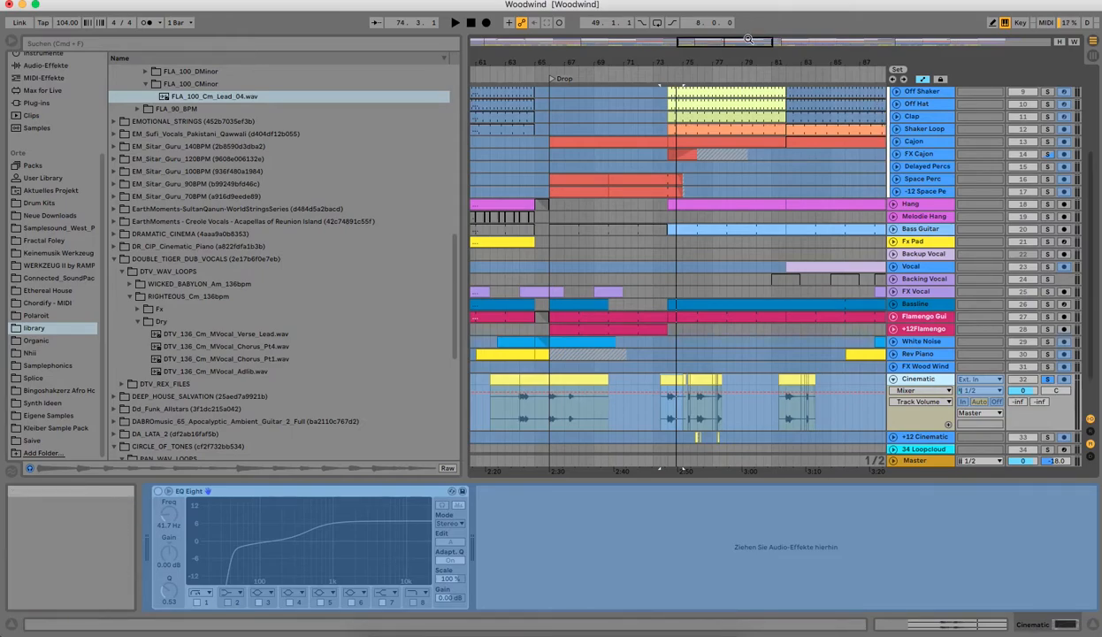
# Enlarge the Cinematic track lane so its clip waveforms and EQ Eight automation are visible
pyautogui.rightClick(916, 379)
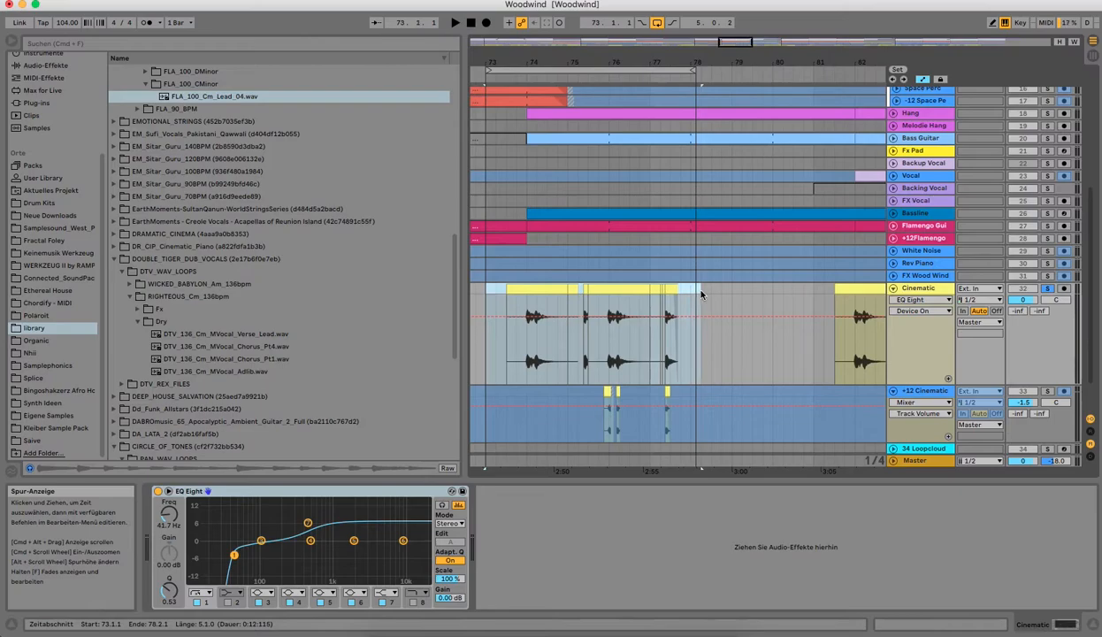
pyautogui.moveTo(856, 134)
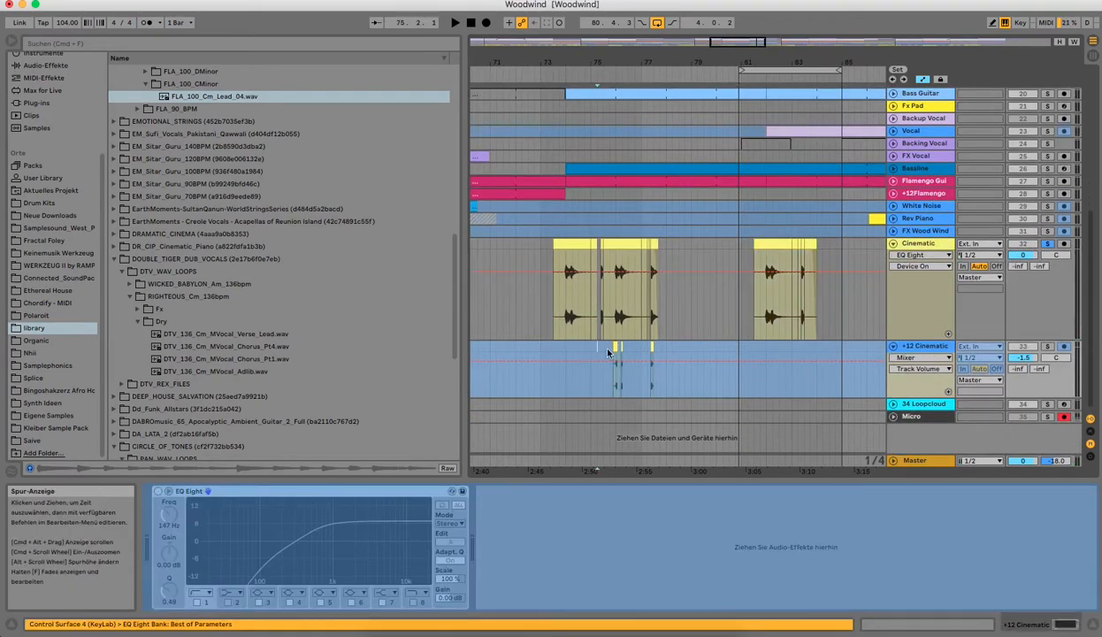
# Fold Cinematic and show White Noise's chain: effect rack, Delay, Utility, ValhallaVerb, Compressor
pyautogui.rightClick(610, 354)
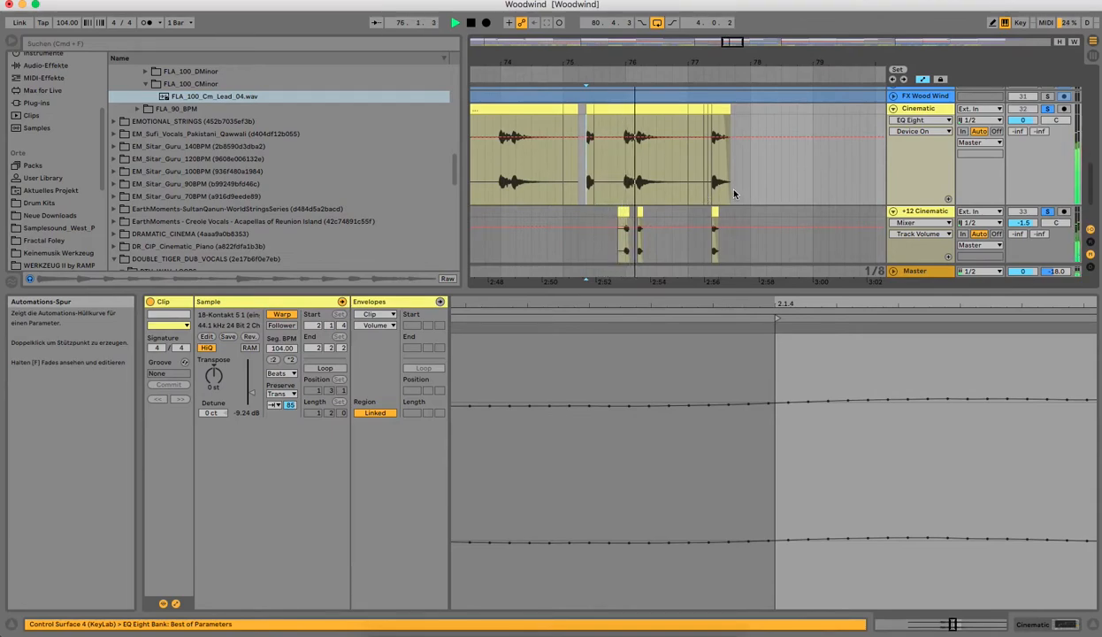
pyautogui.click(651, 216)
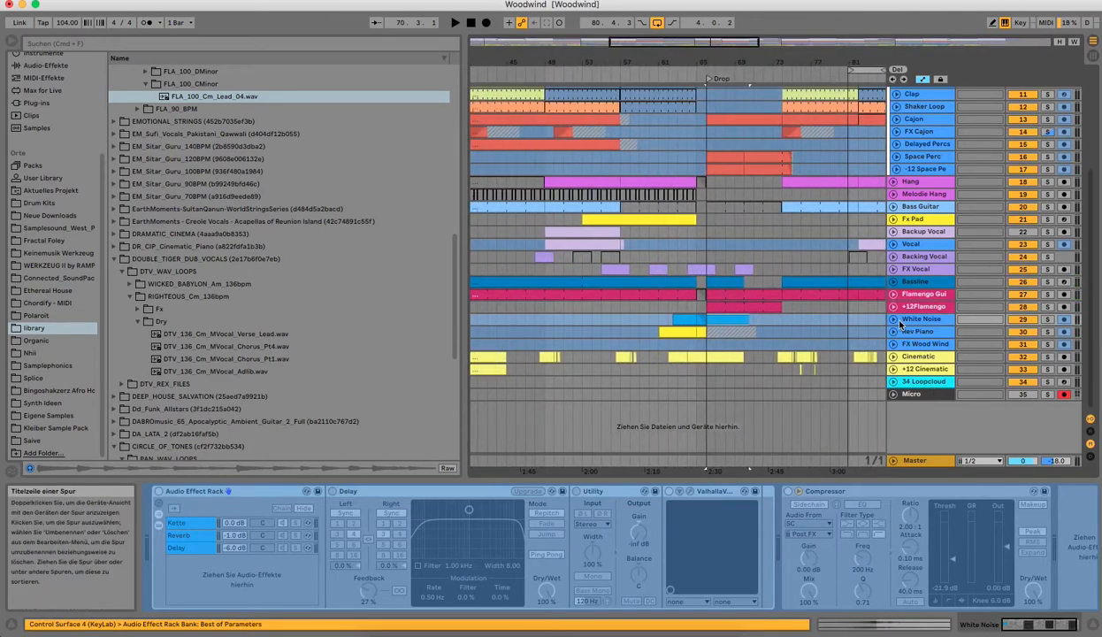
pyautogui.rightClick(922, 318)
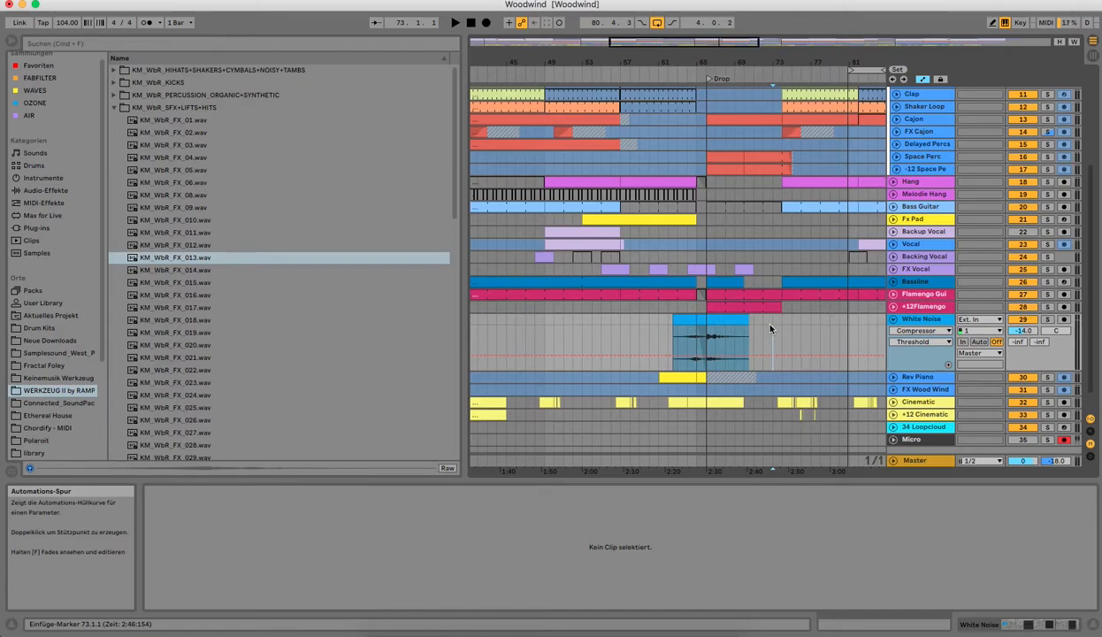
pyautogui.click(923, 318)
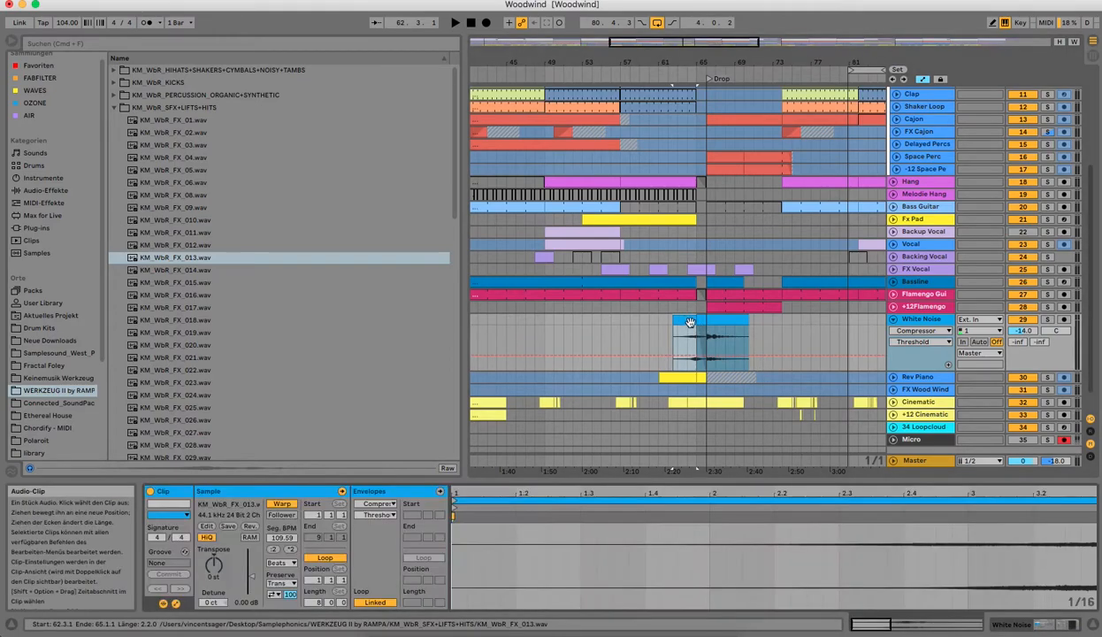
pyautogui.scroll(-3)
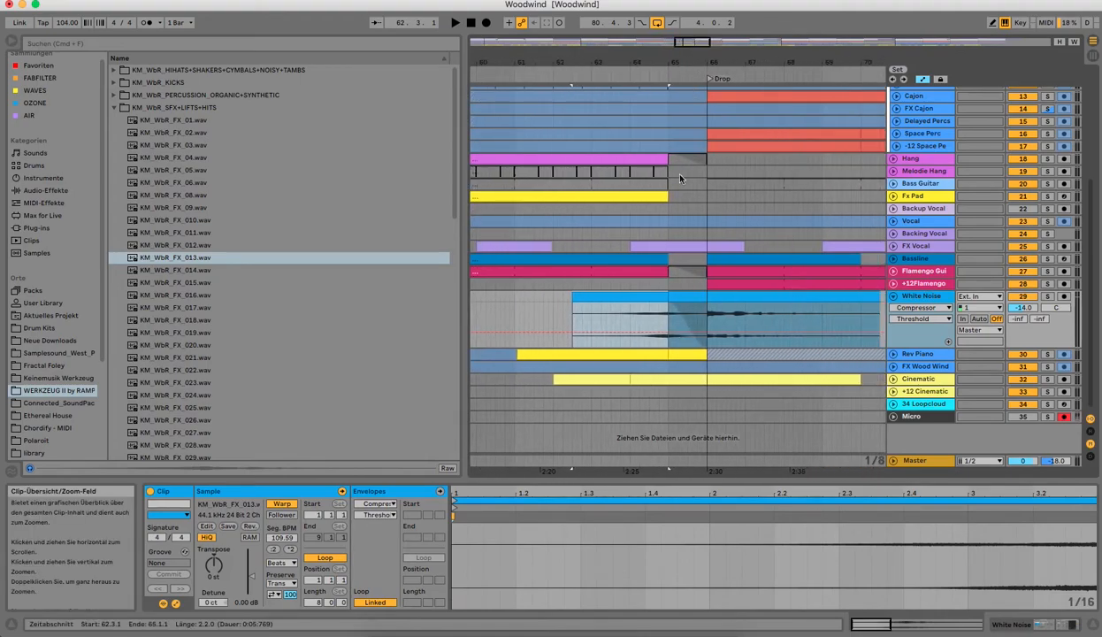
# Insert an audio track below White Noise with KM_WAR_FX_013.wav, then remove it and enlarge Rev Piano
pyautogui.rightClick(920, 296)
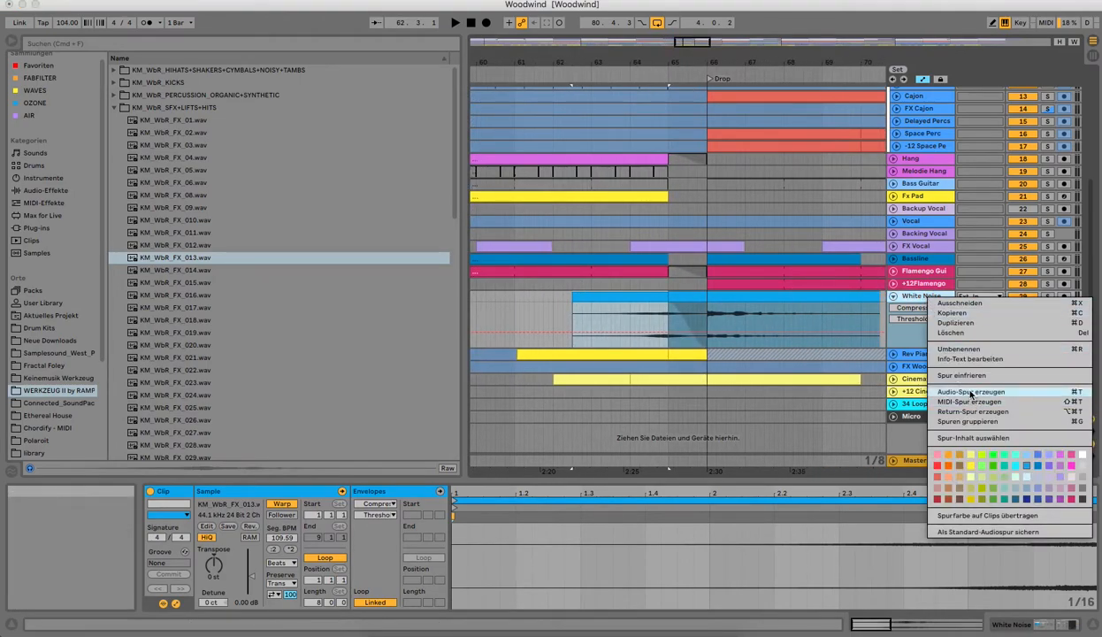
pyautogui.click(971, 391)
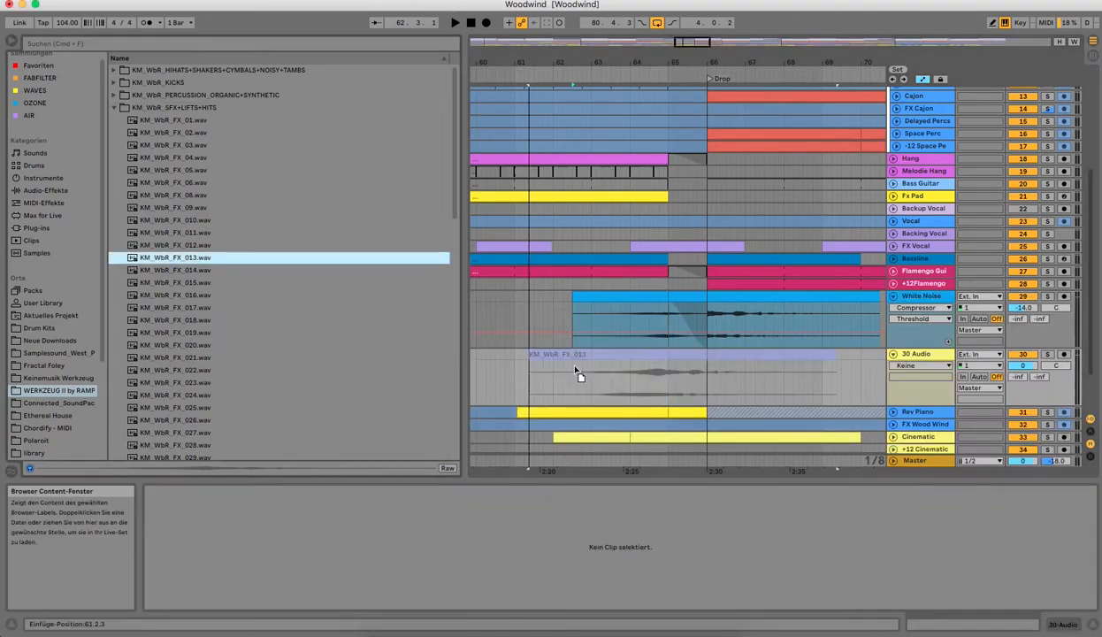
pyautogui.click(584, 375)
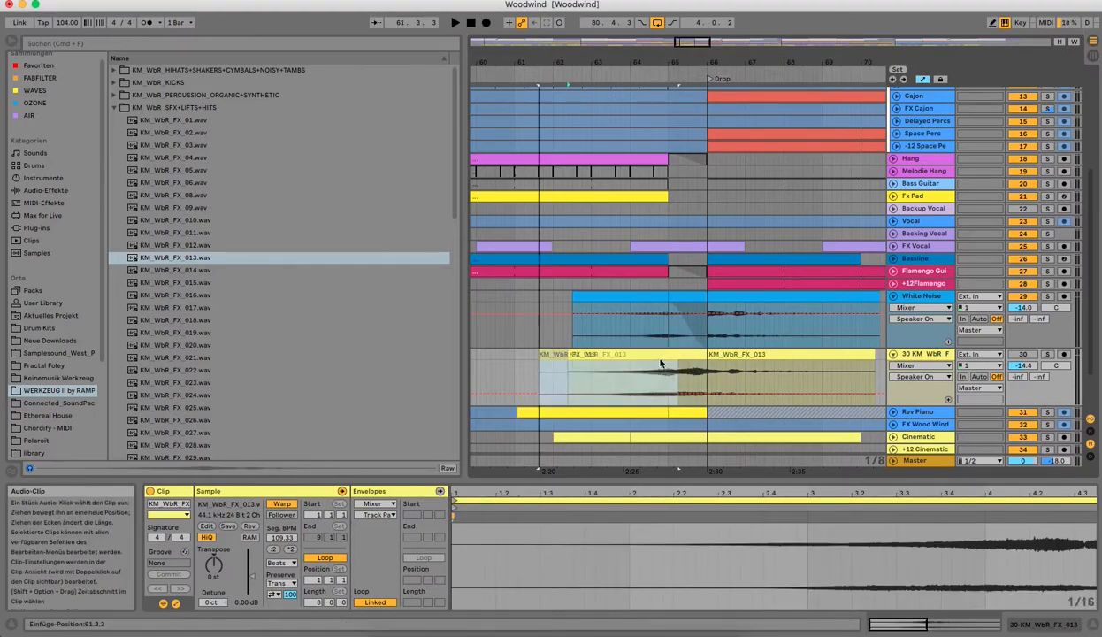
pyautogui.click(602, 358)
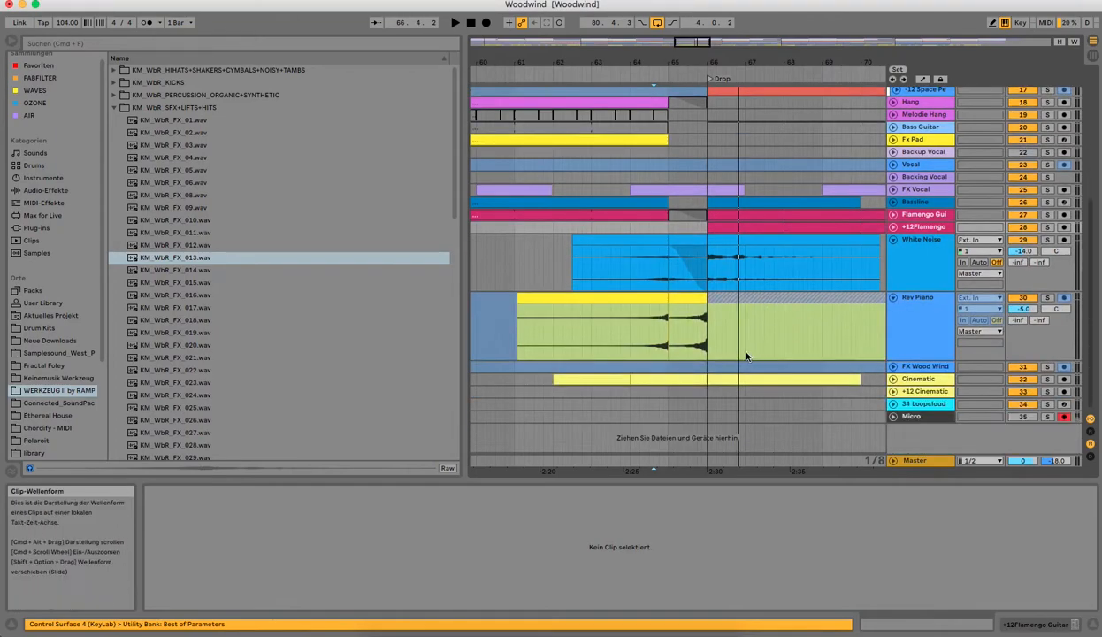
# Show the Rev Piano track's device chain and bring up the Auto Pan device's options
pyautogui.click(588, 332)
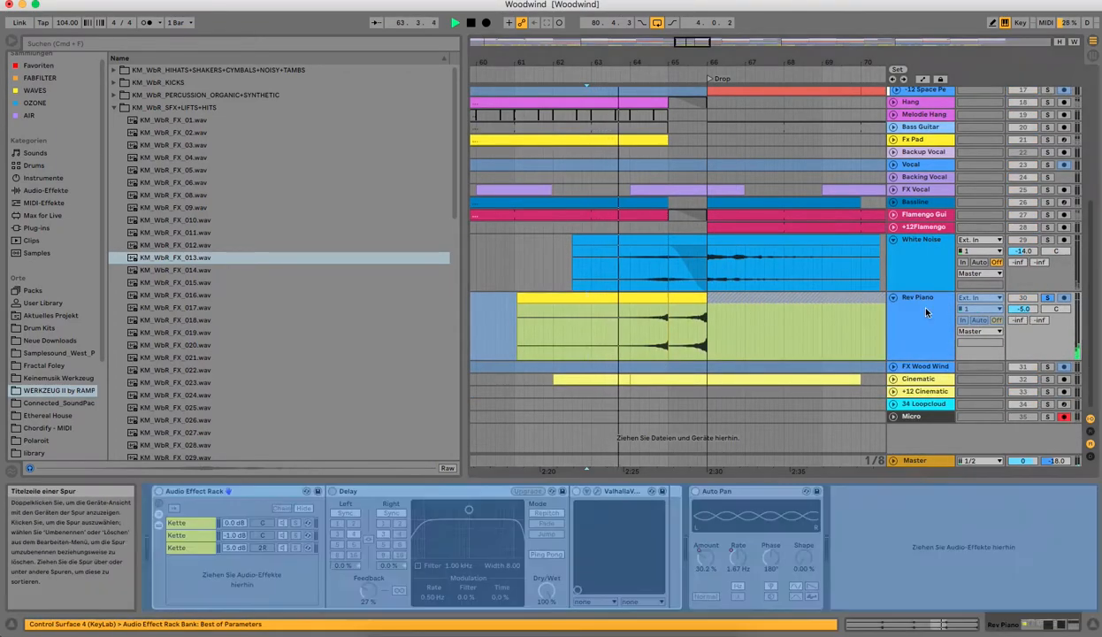
pyautogui.rightClick(927, 314)
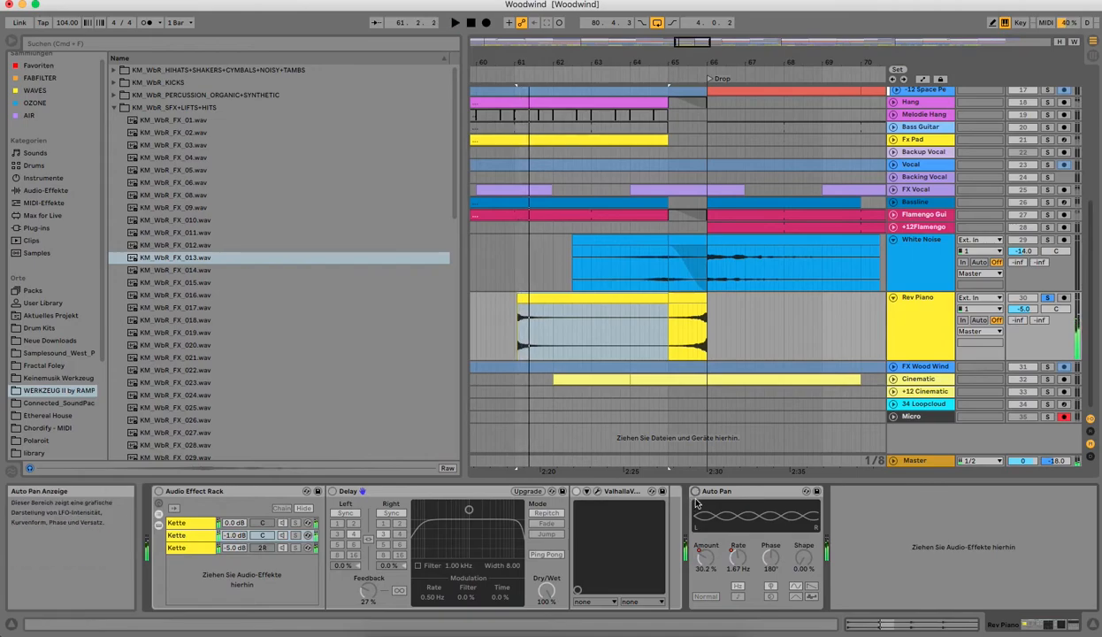
pyautogui.click(610, 333)
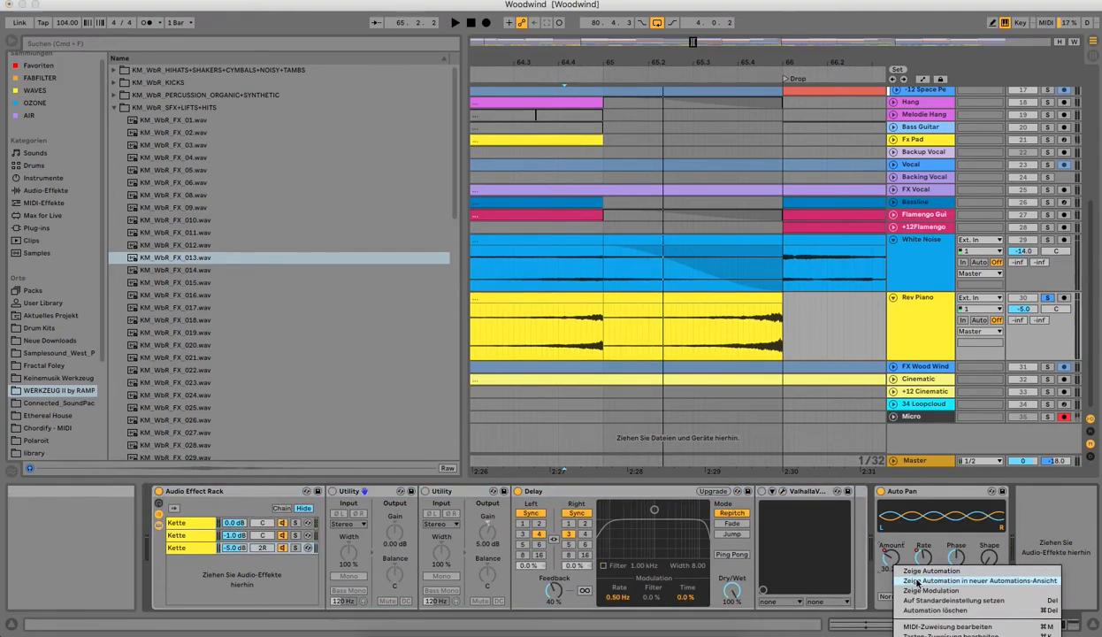
# Reveal Auto Pan's Frequency and Amount envelopes in their own automation lanes
pyautogui.click(980, 580)
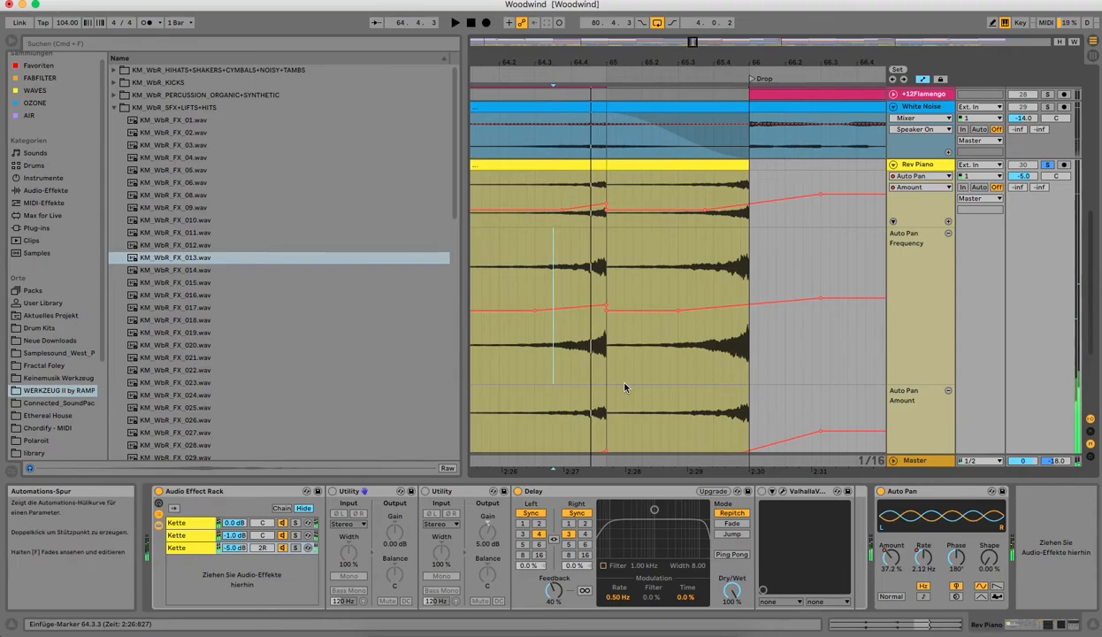
pyautogui.moveTo(687, 384)
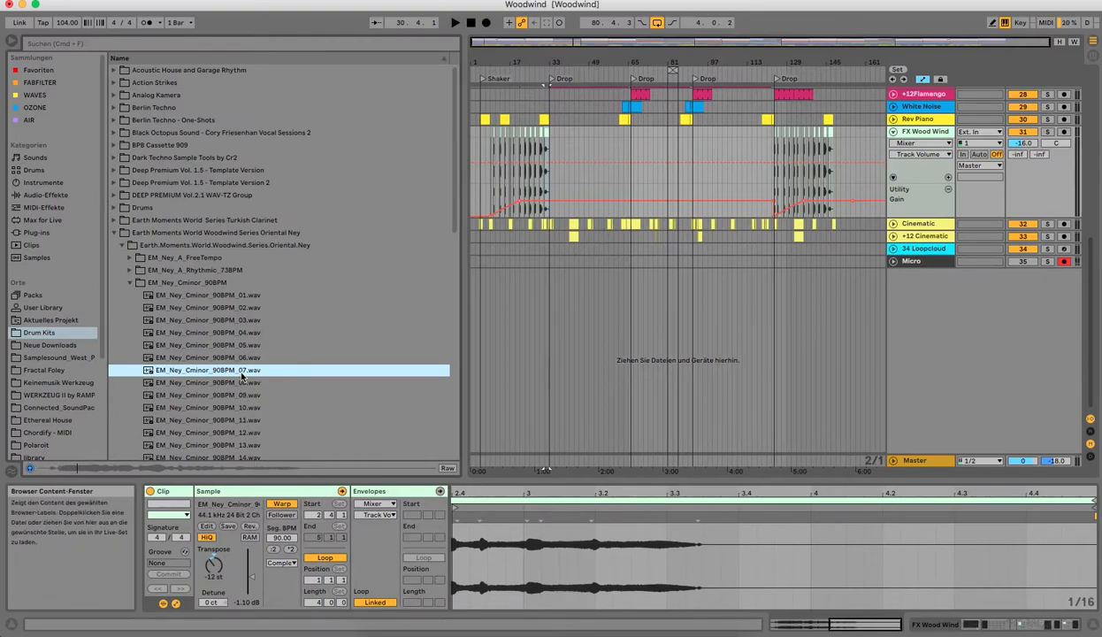
pyautogui.moveTo(245, 382)
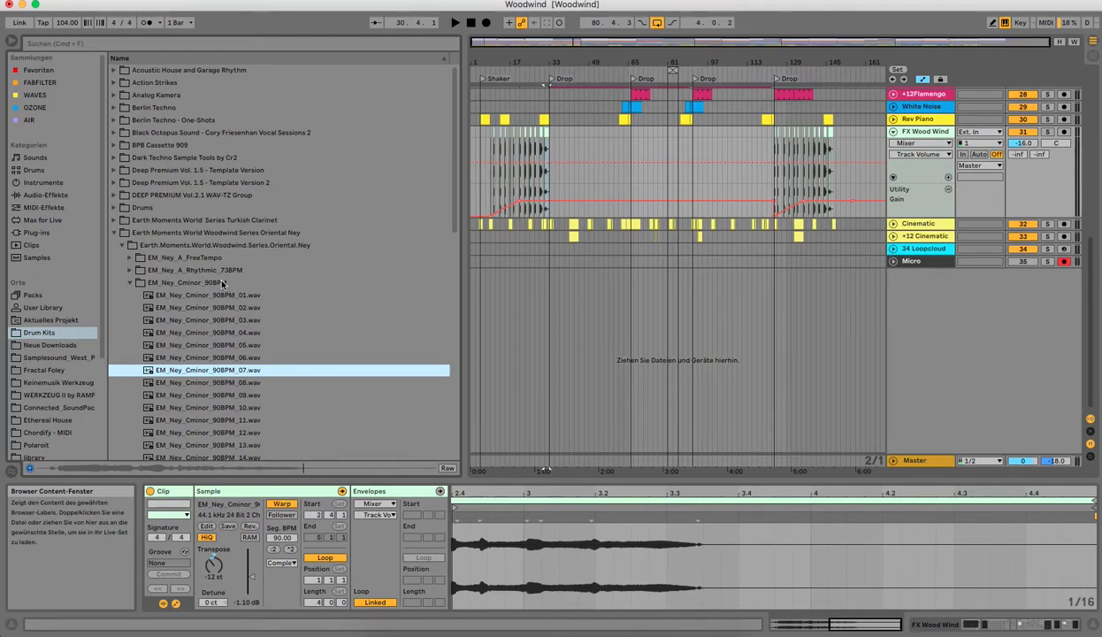
# Browse to the first EM_Ney_Cminor_90BPM sample and show the FX Wood Wind track's Ney clips and effects
pyautogui.click(186, 283)
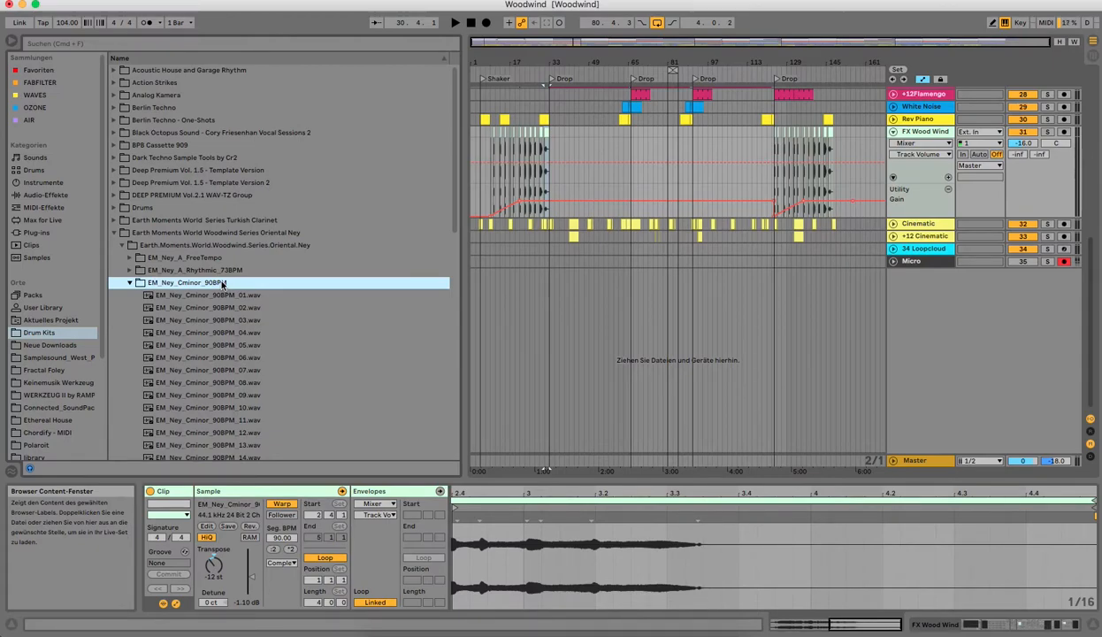
pyautogui.click(209, 294)
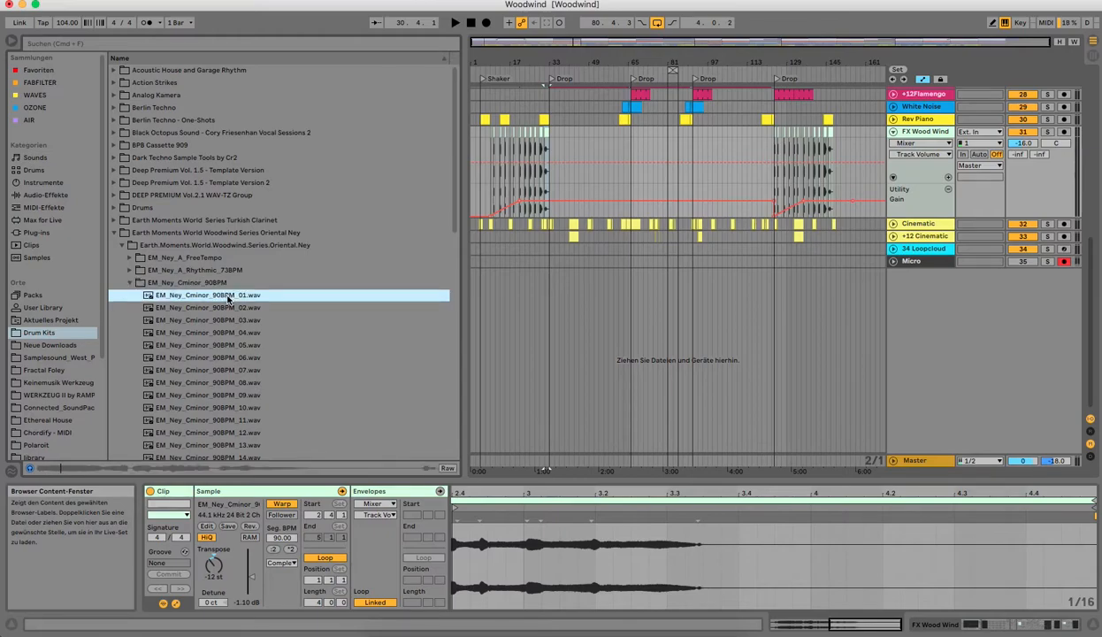
pyautogui.click(209, 308)
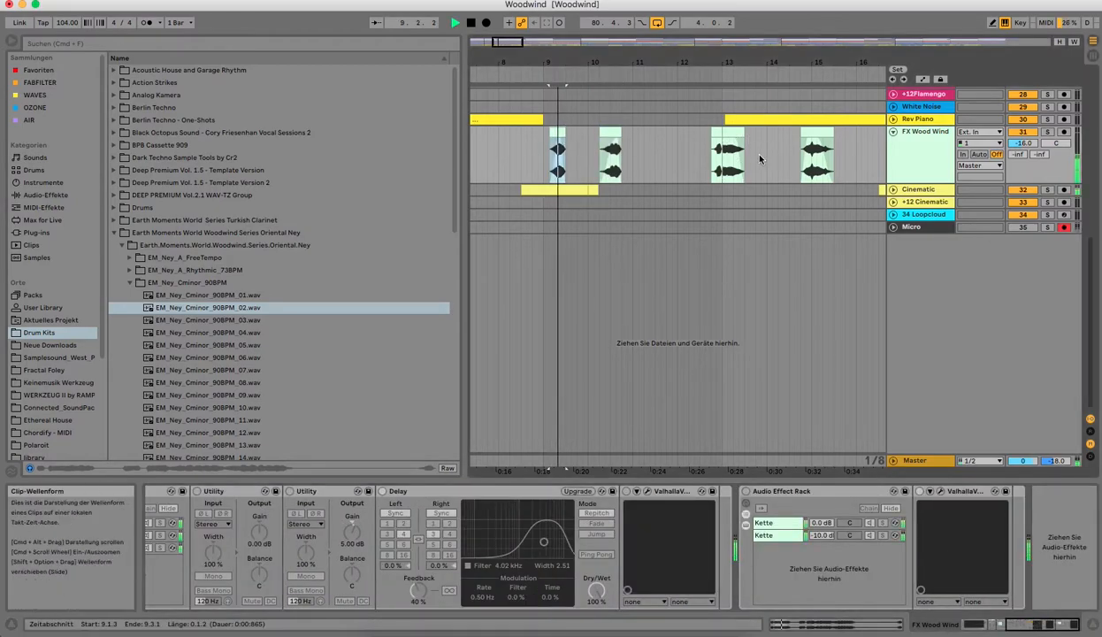
# Review the Ney clips and the remaining tracks' devices in the Woodwind arrangement
pyautogui.click(611, 156)
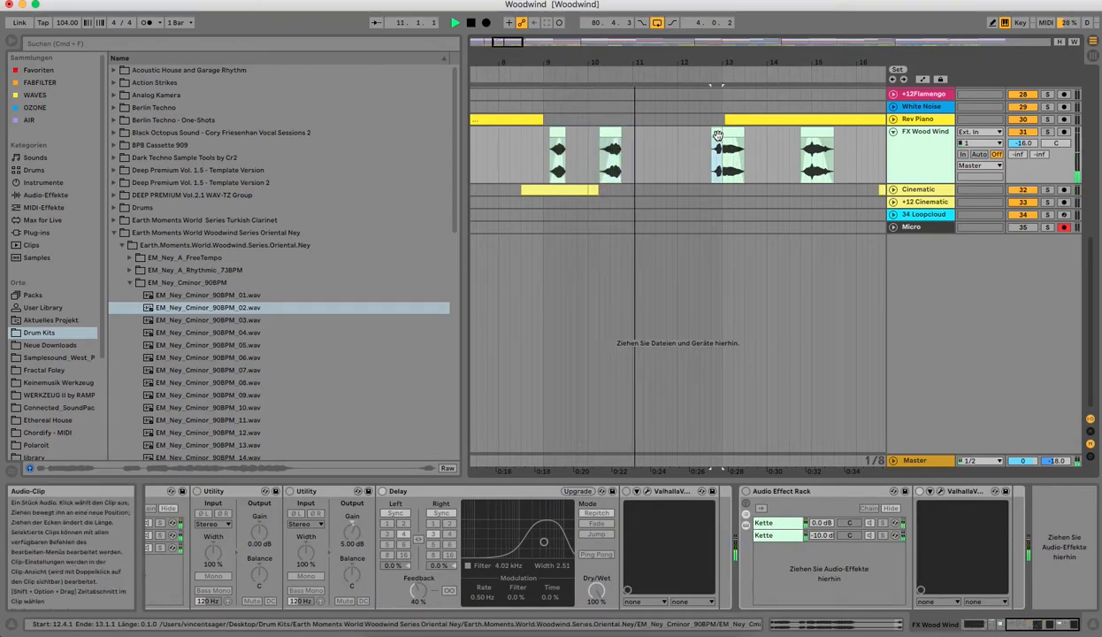
pyautogui.click(729, 156)
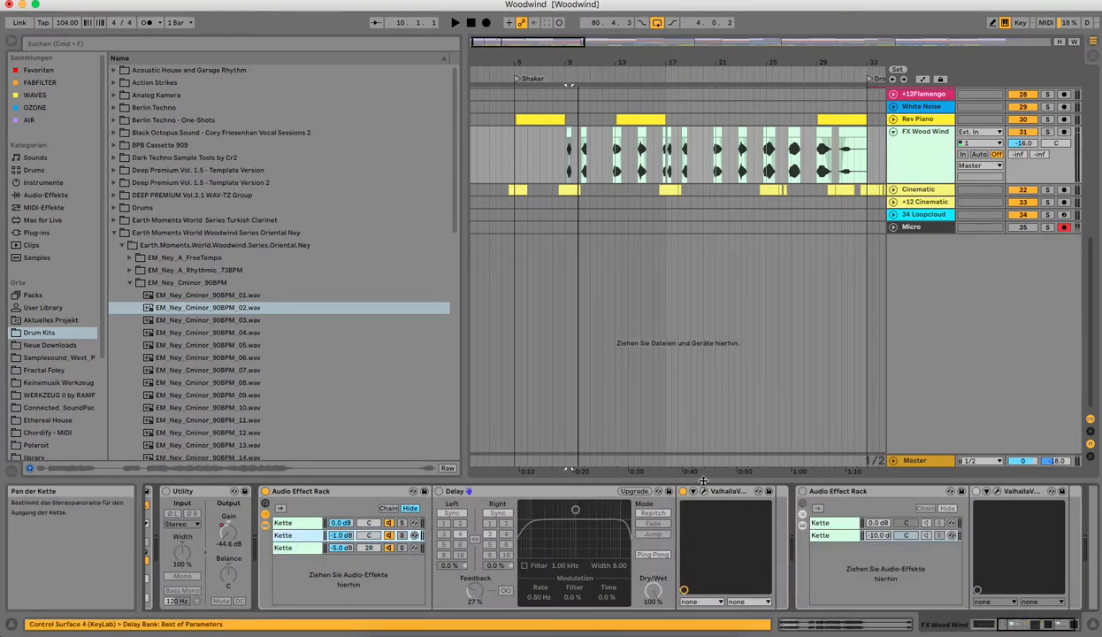
pyautogui.click(704, 492)
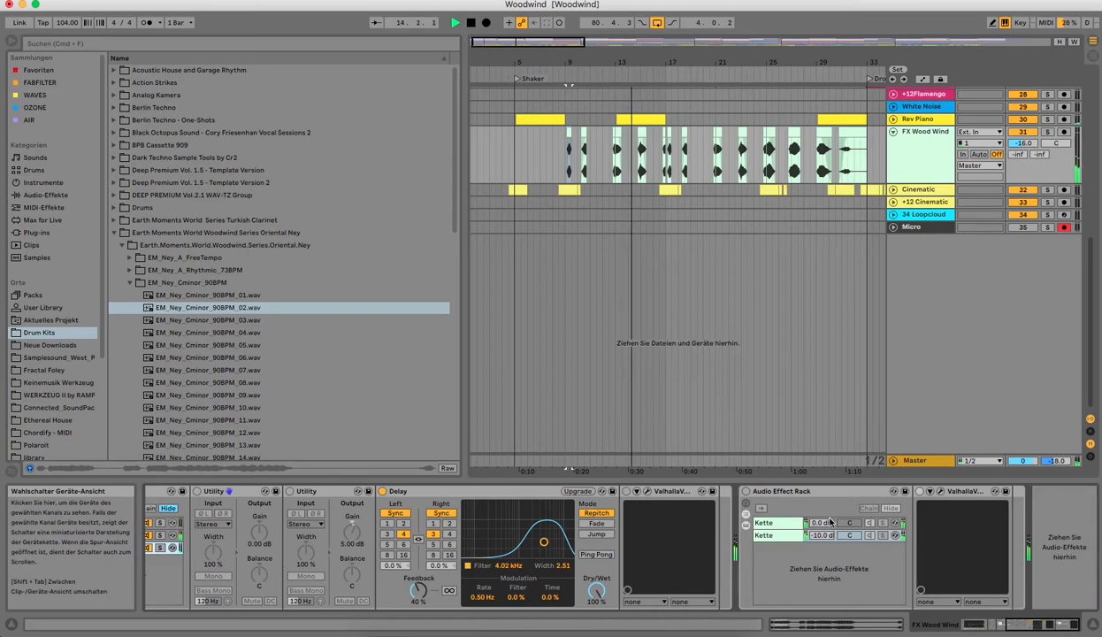
pyautogui.click(941, 492)
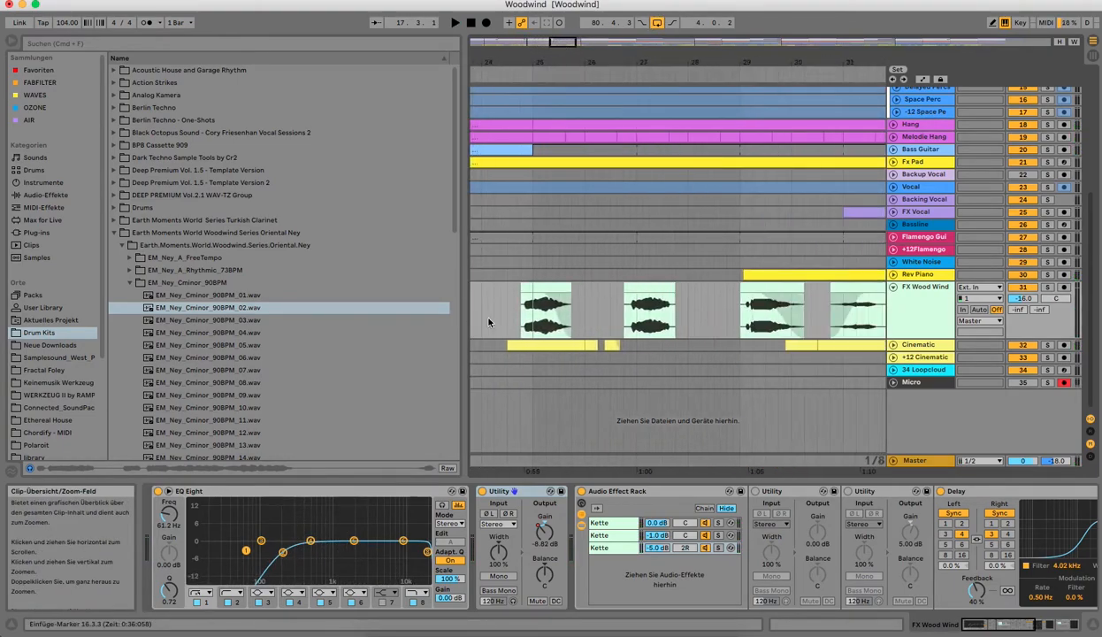
pyautogui.click(775, 309)
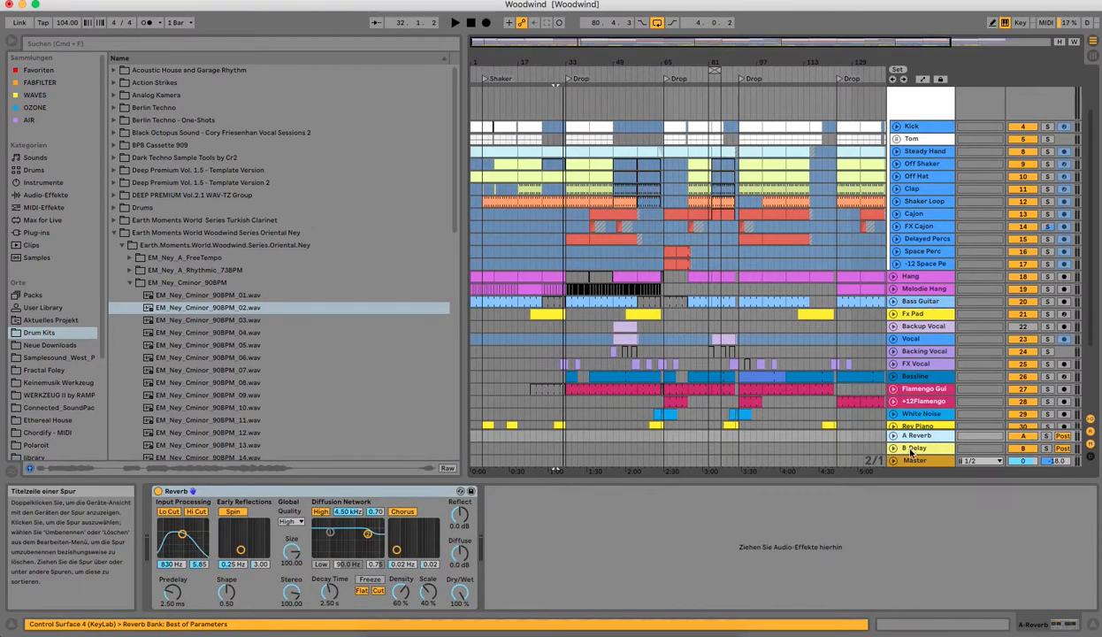
pyautogui.click(917, 446)
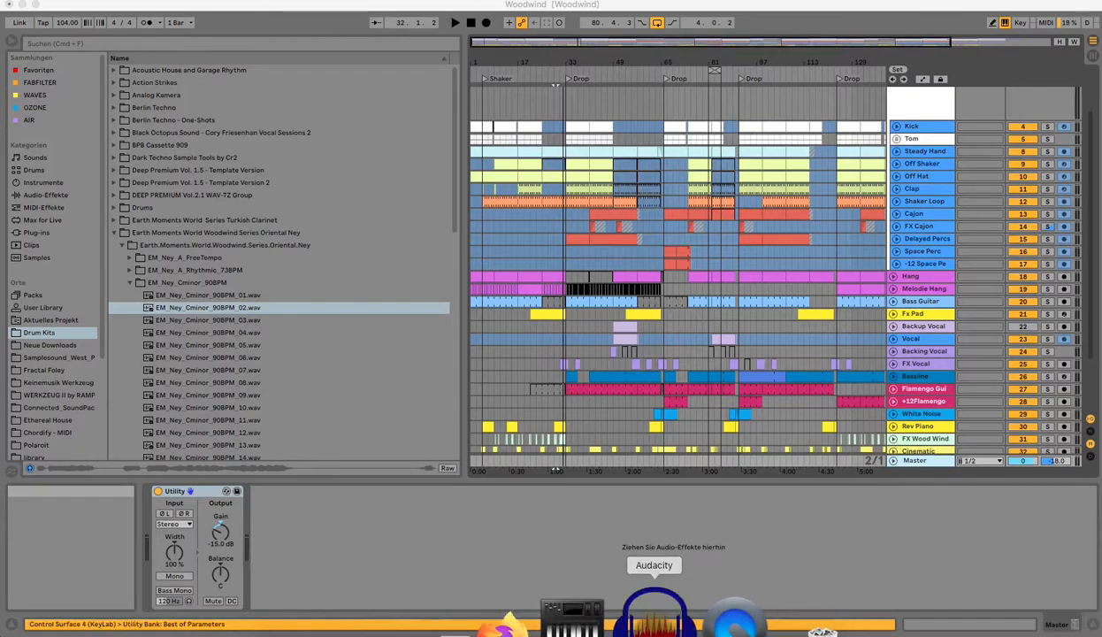
# Bring the Audacity recorder window forward, ready to stop the recording
pyautogui.click(654, 565)
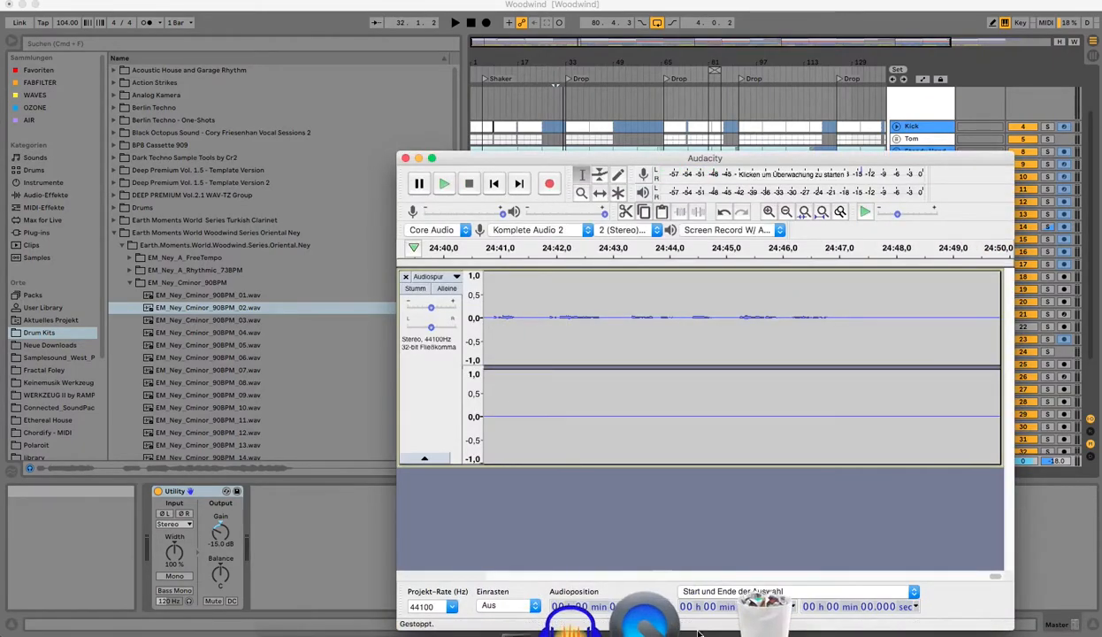